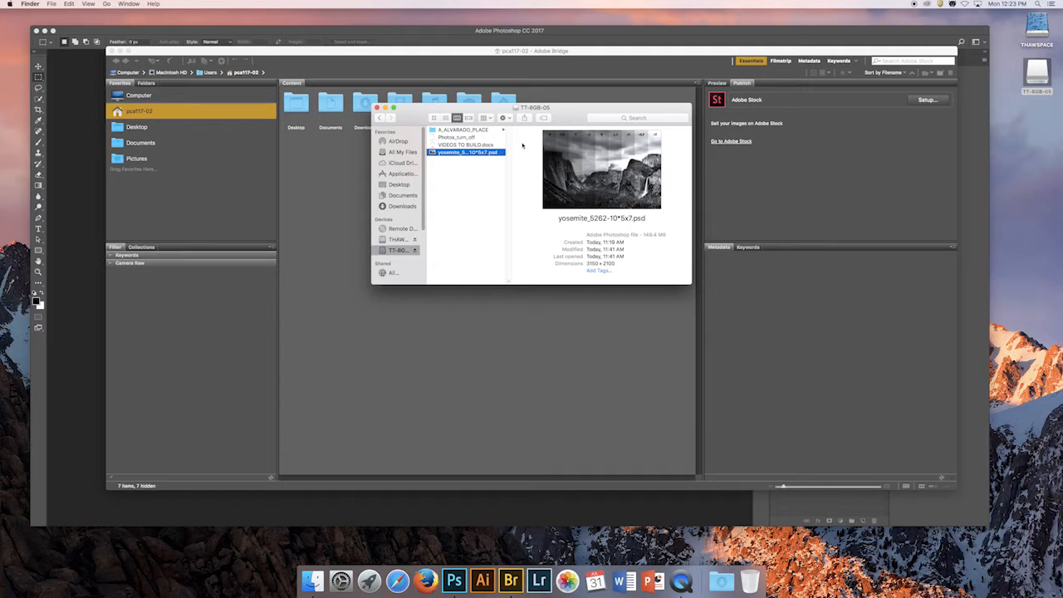
pyautogui.moveTo(478, 173)
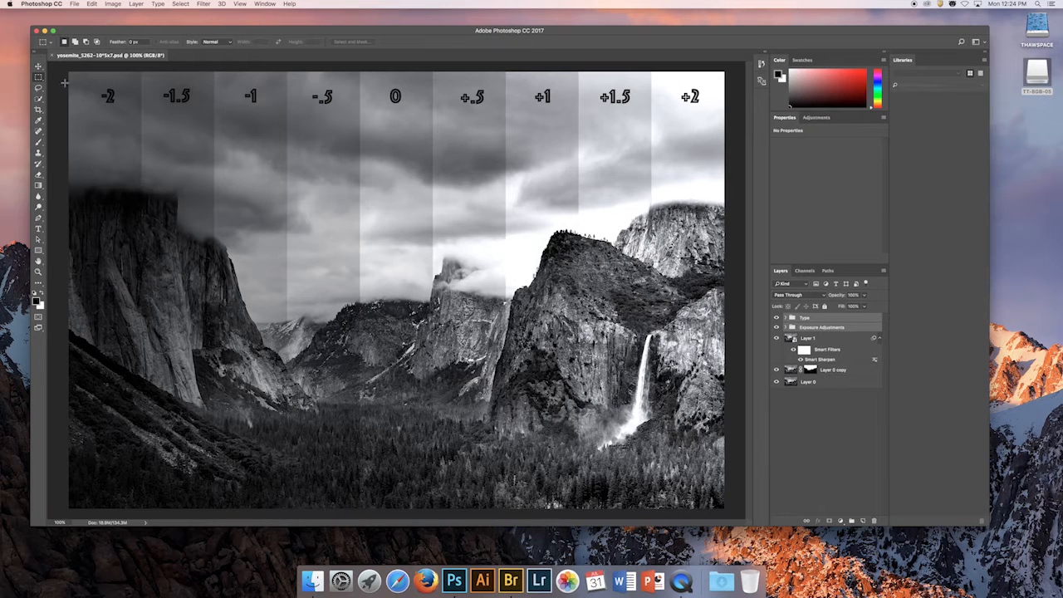
pyautogui.click(38, 66)
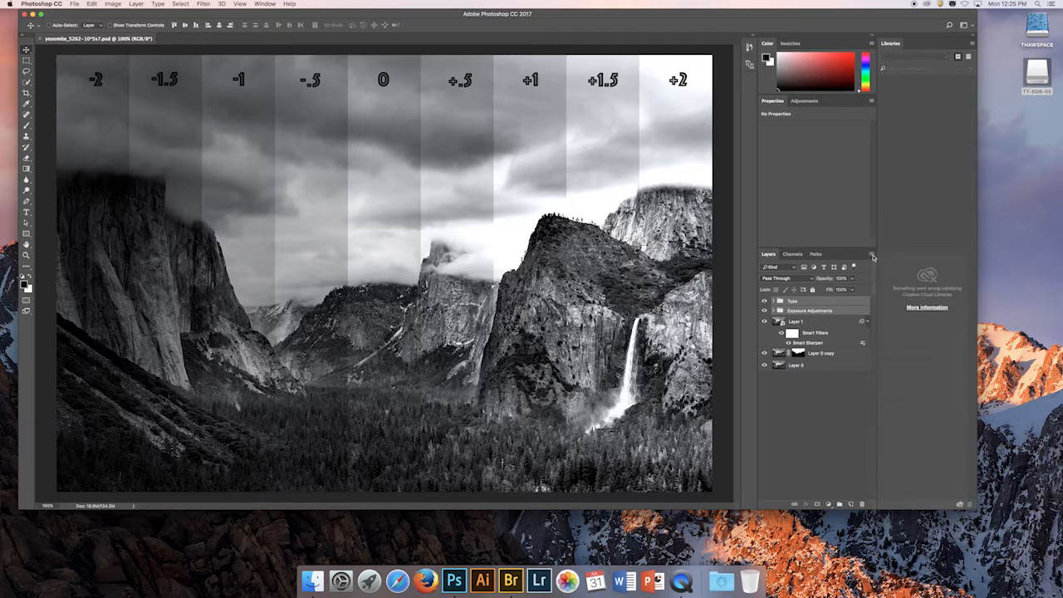
# Step: Flatten all Yosemite layers into one Background layer via the Layers panel menu
pyautogui.click(872, 255)
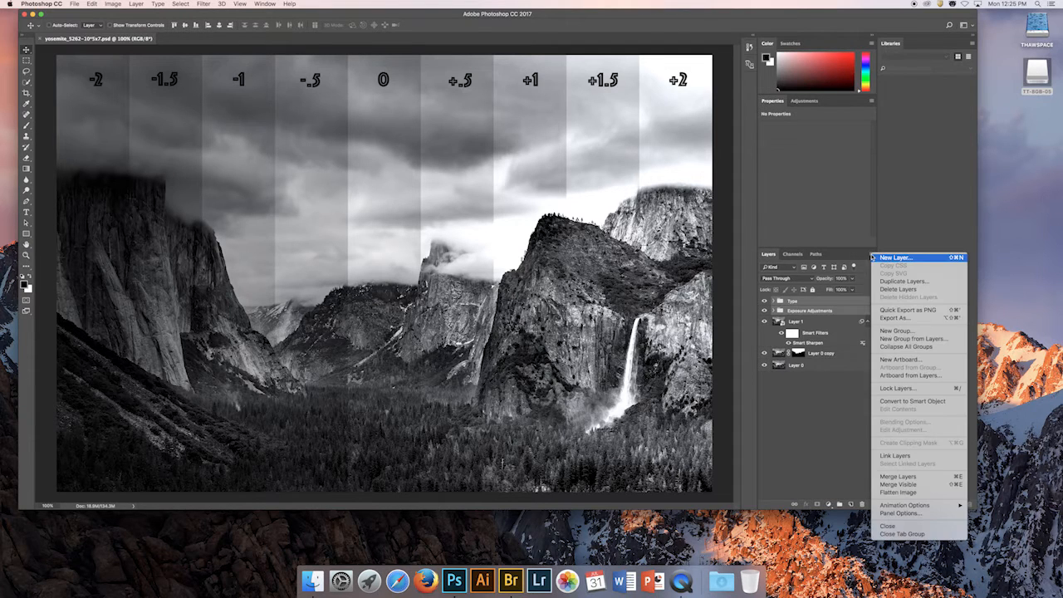
pyautogui.moveTo(896, 258)
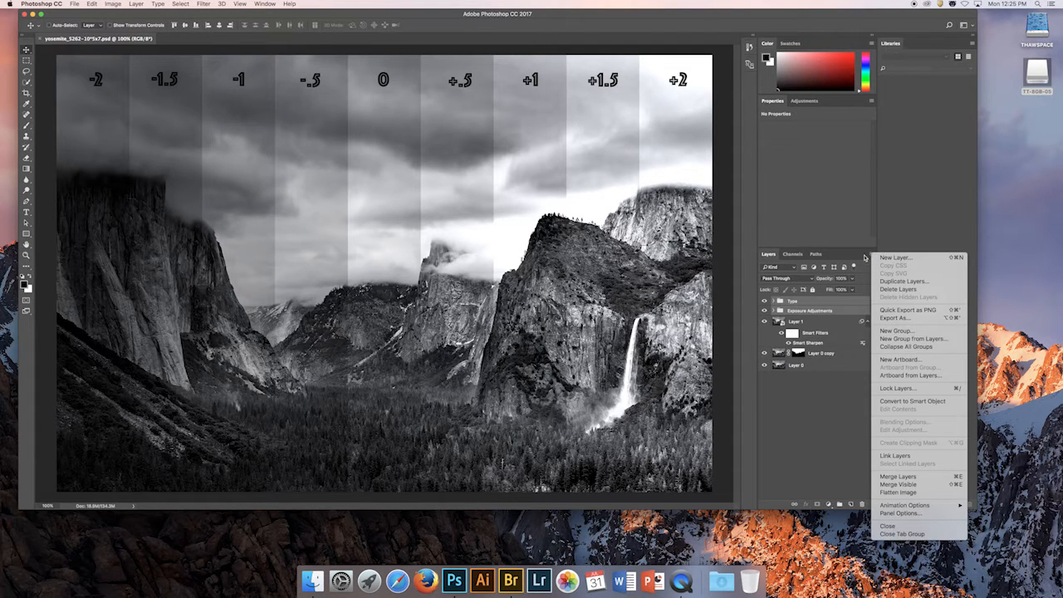
pyautogui.click(869, 254)
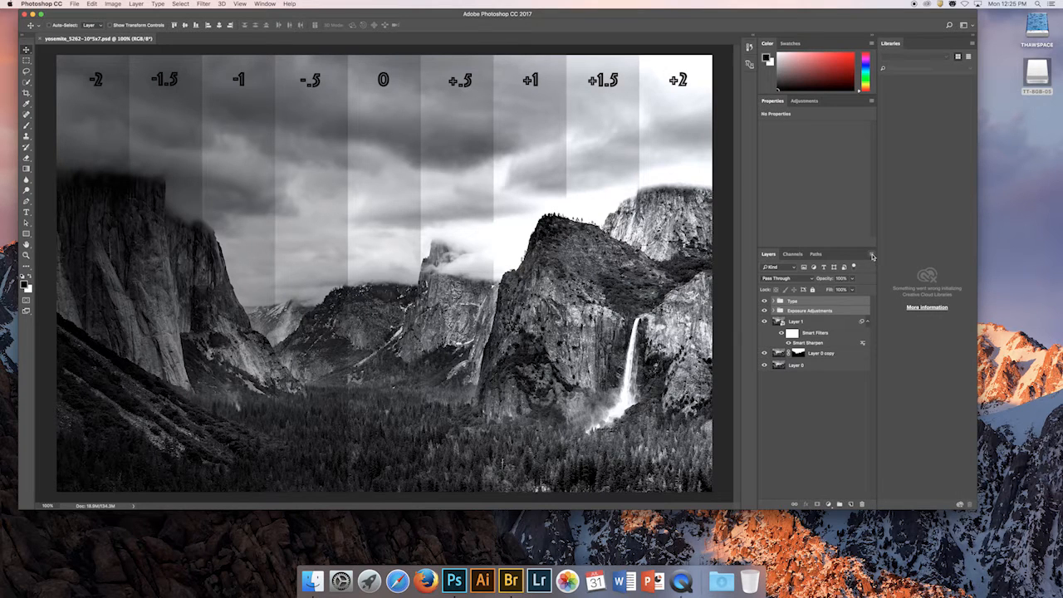
pyautogui.click(872, 254)
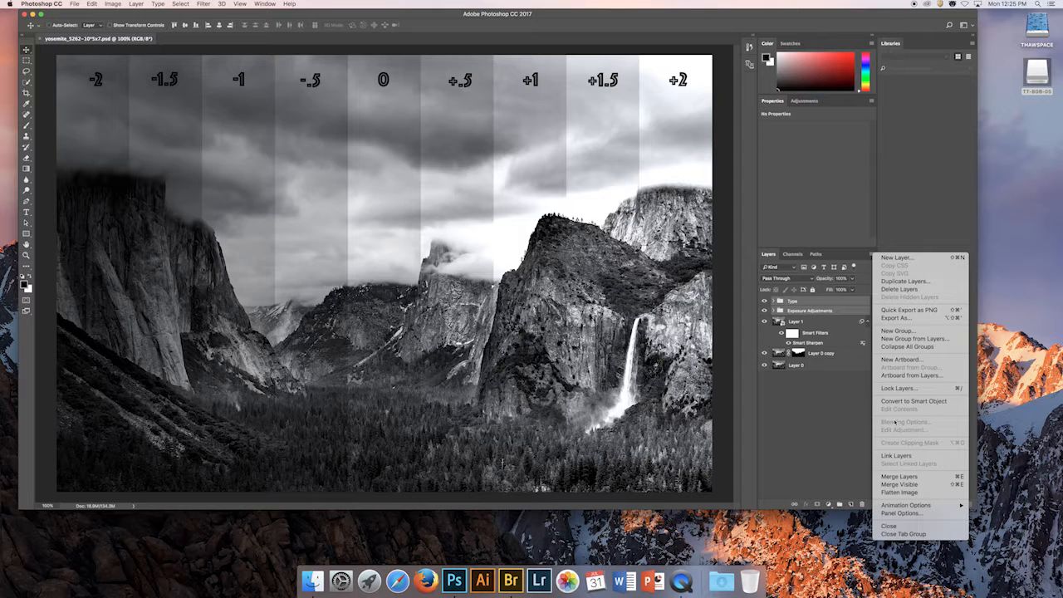
pyautogui.moveTo(905, 281)
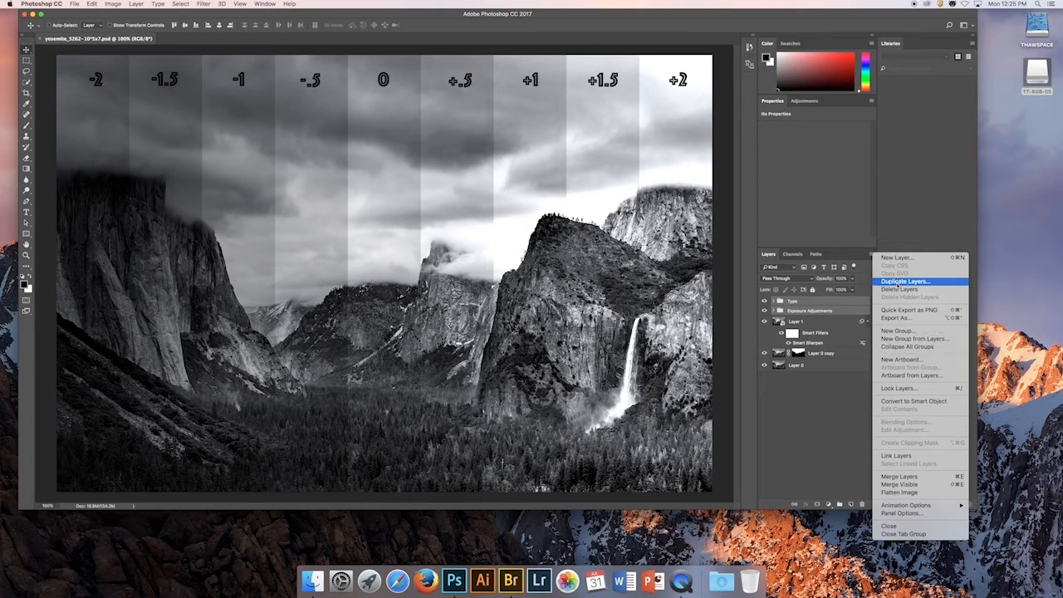
pyautogui.moveTo(899, 491)
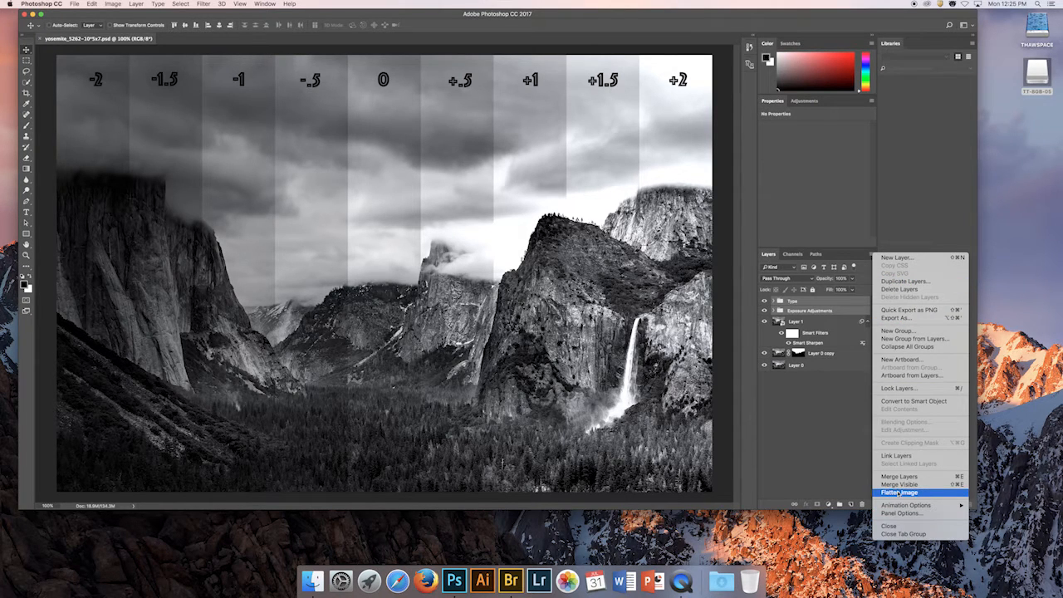
pyautogui.click(899, 491)
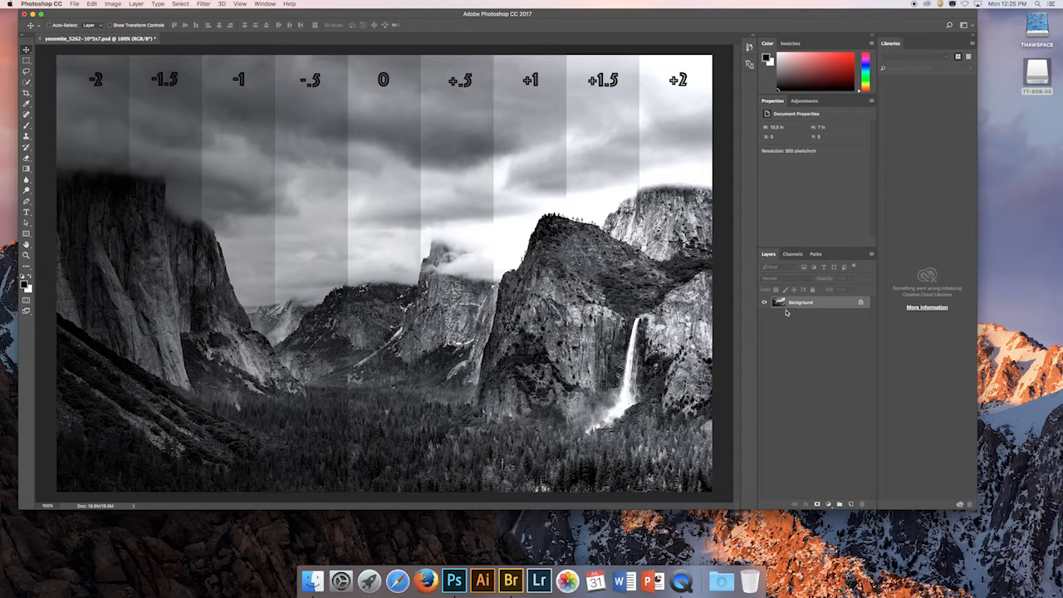
pyautogui.moveTo(203, 115)
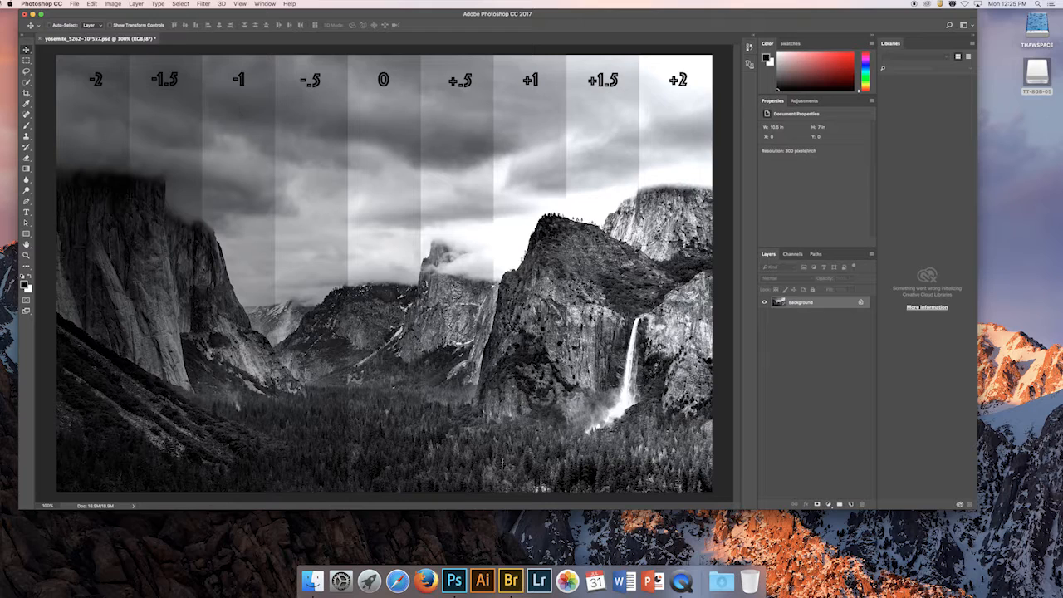
pyautogui.click(112, 3)
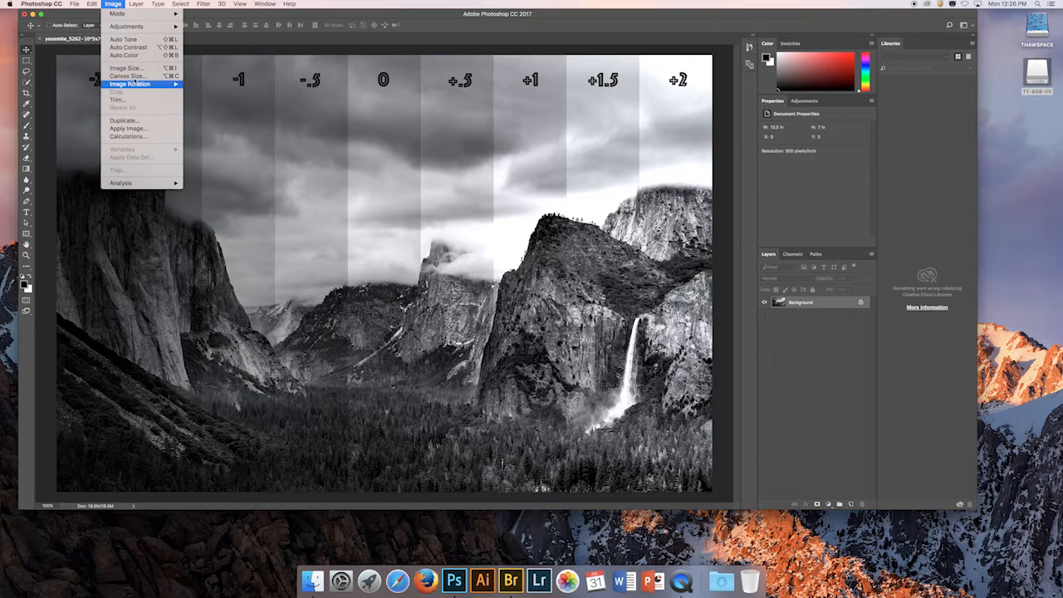
pyautogui.moveTo(126, 68)
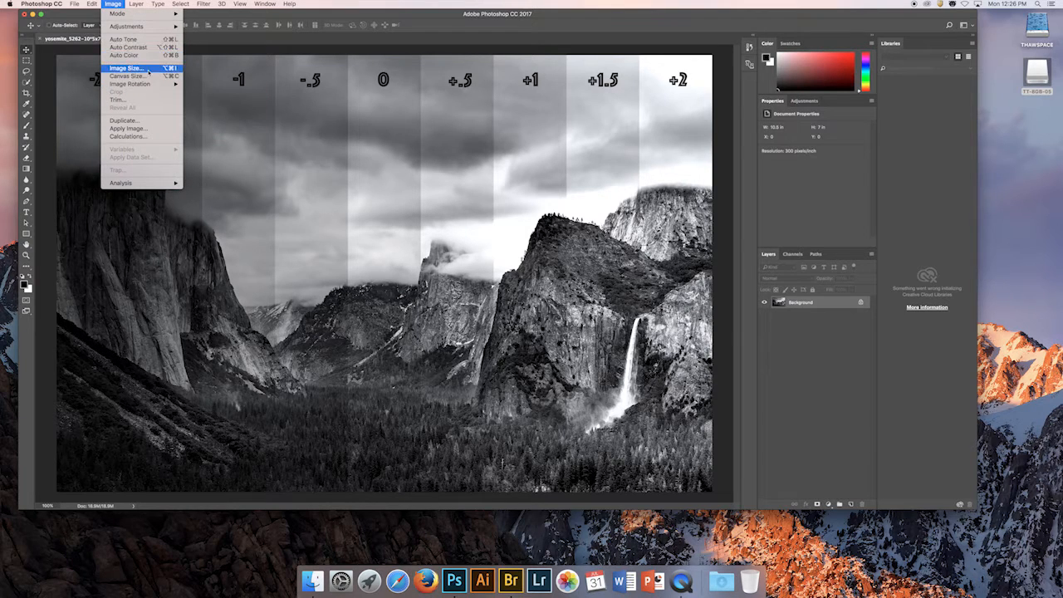
pyautogui.click(124, 67)
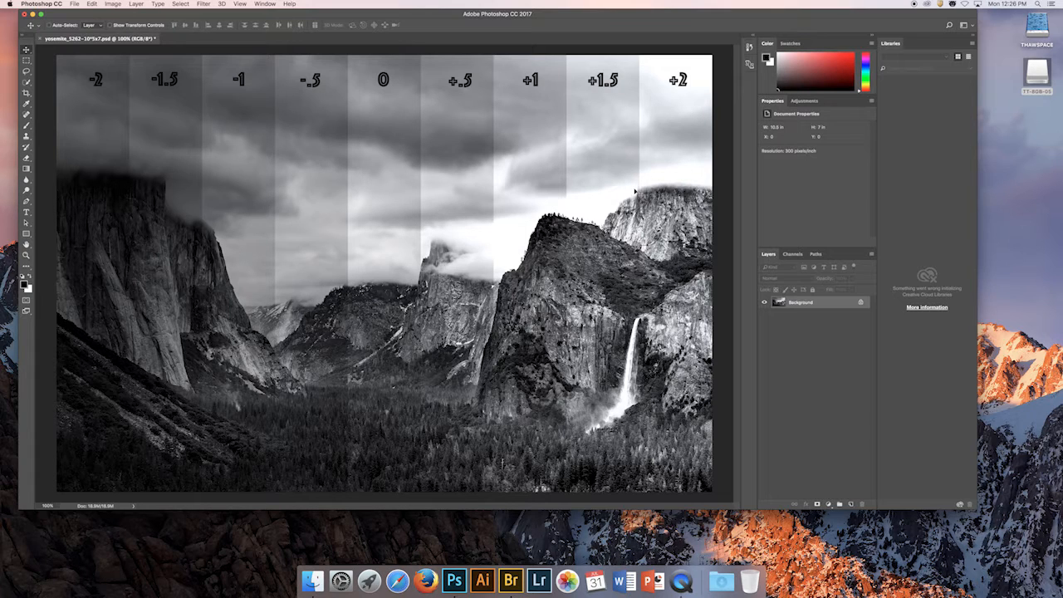
pyautogui.moveTo(474, 24)
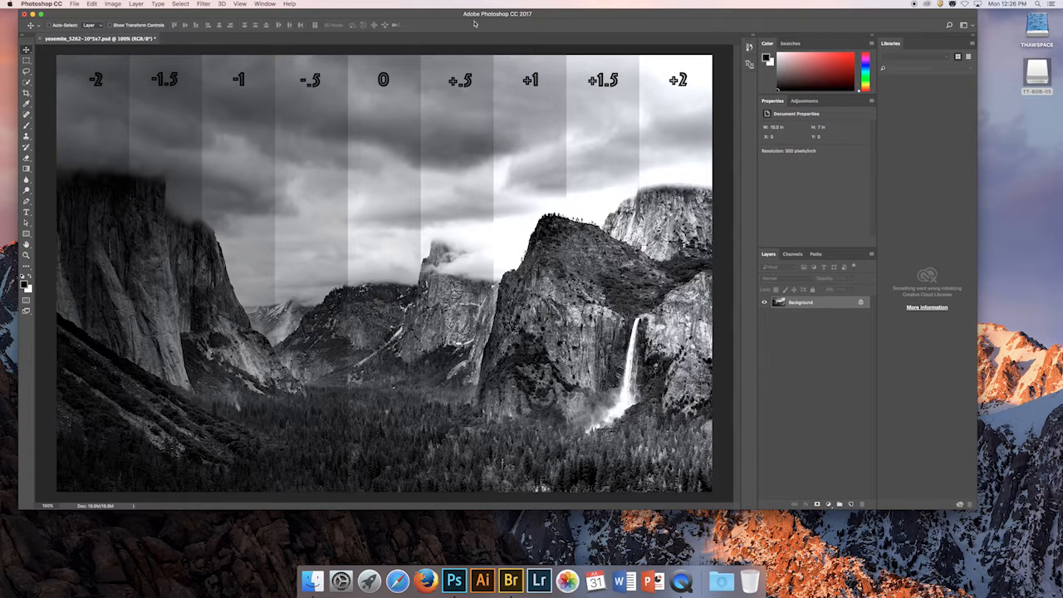
# Step: Open File > Print and move the Print Settings dialog into view
pyautogui.click(74, 4)
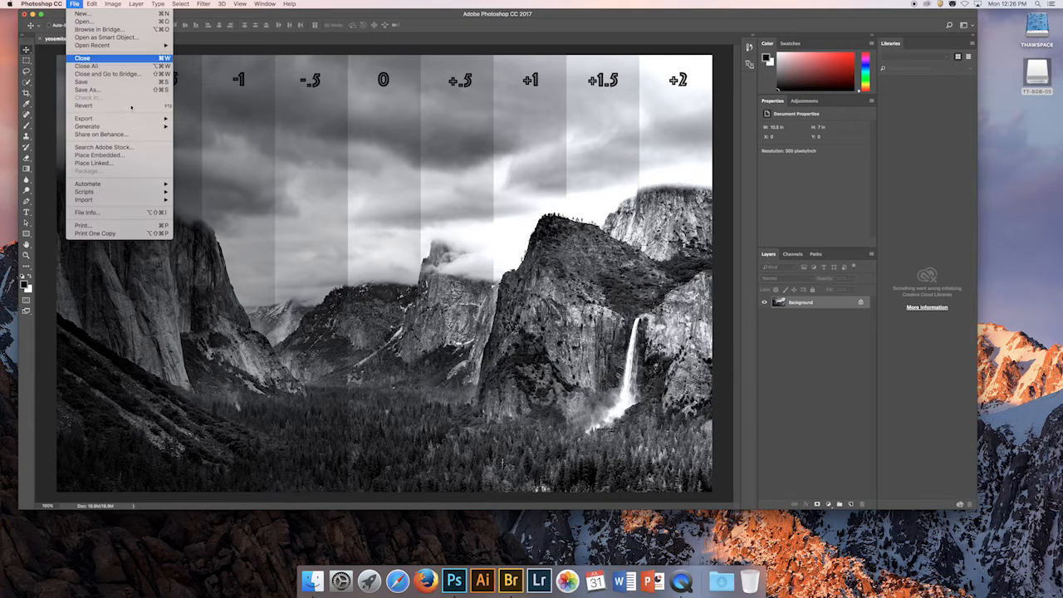
pyautogui.moveTo(83, 225)
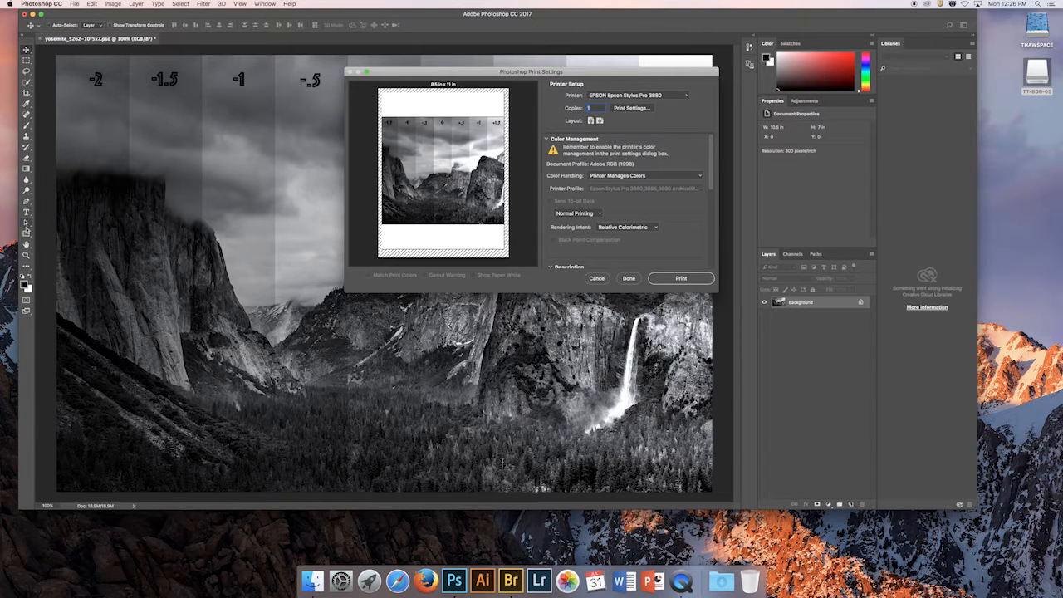
pyautogui.moveTo(532, 71); pyautogui.dragTo(462, 70)
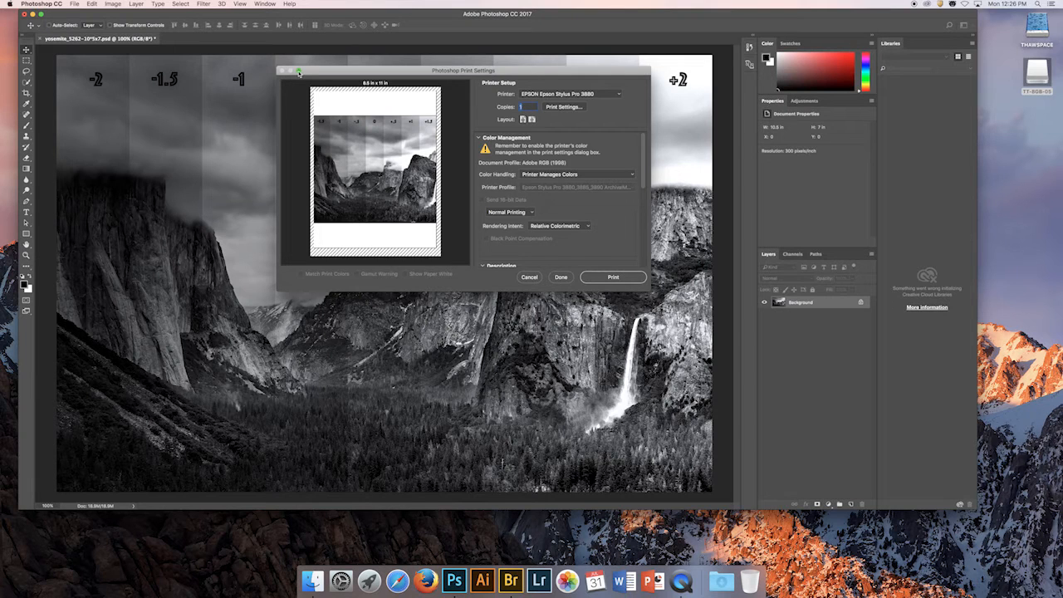
# Step: Maximize the Print Settings dialog to show the large page preview
pyautogui.click(299, 71)
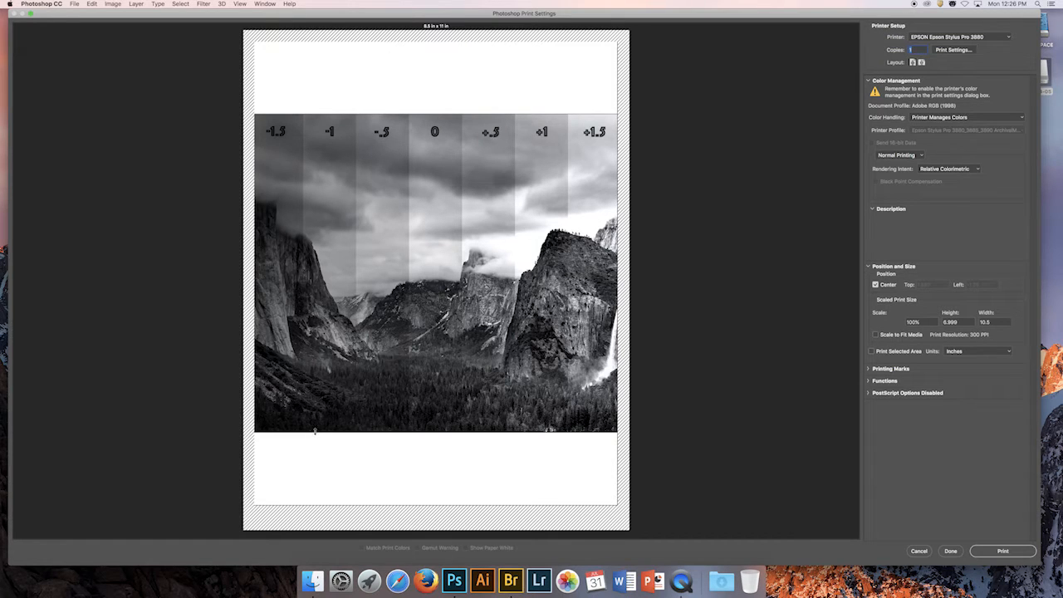
pyautogui.moveTo(394, 375)
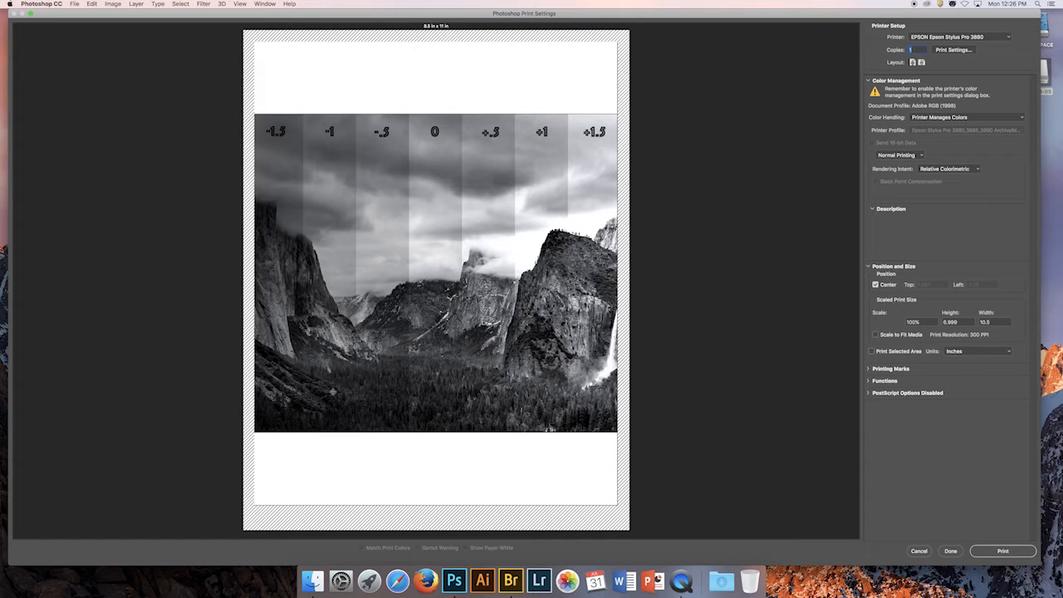
pyautogui.moveTo(571, 174)
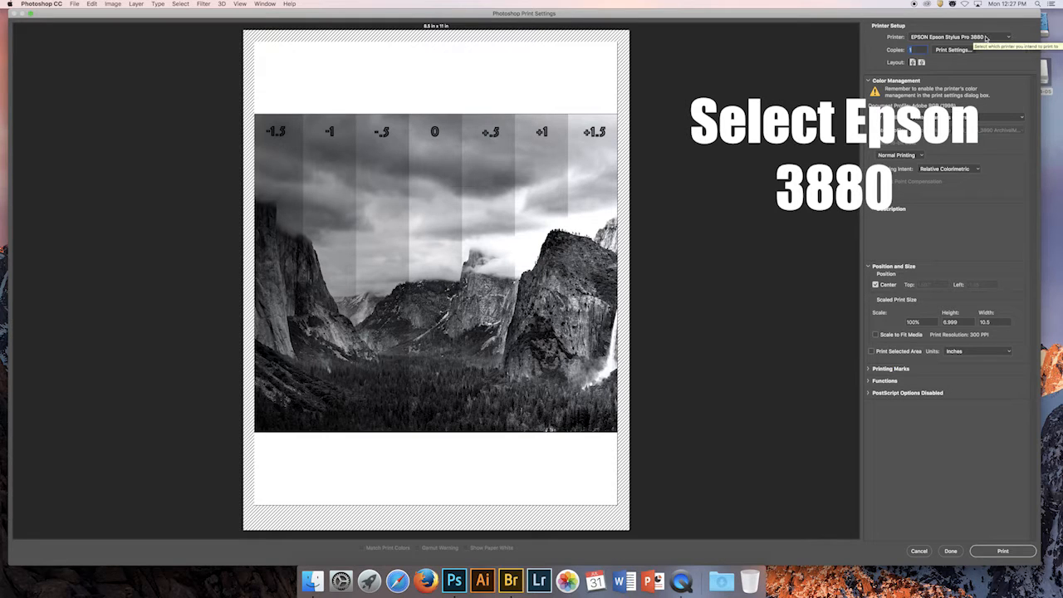
pyautogui.click(959, 36)
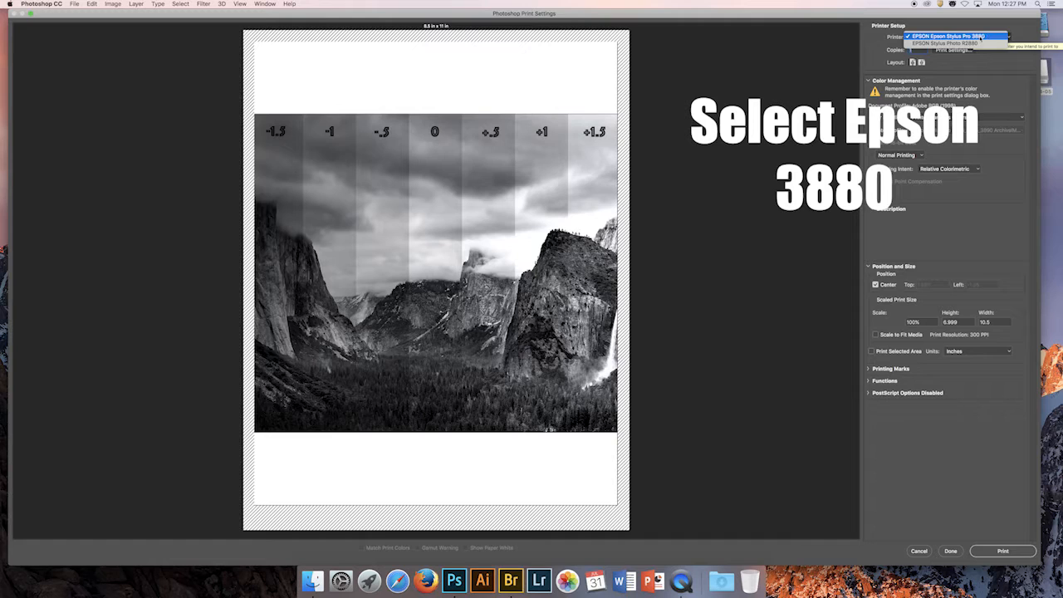
pyautogui.click(959, 36)
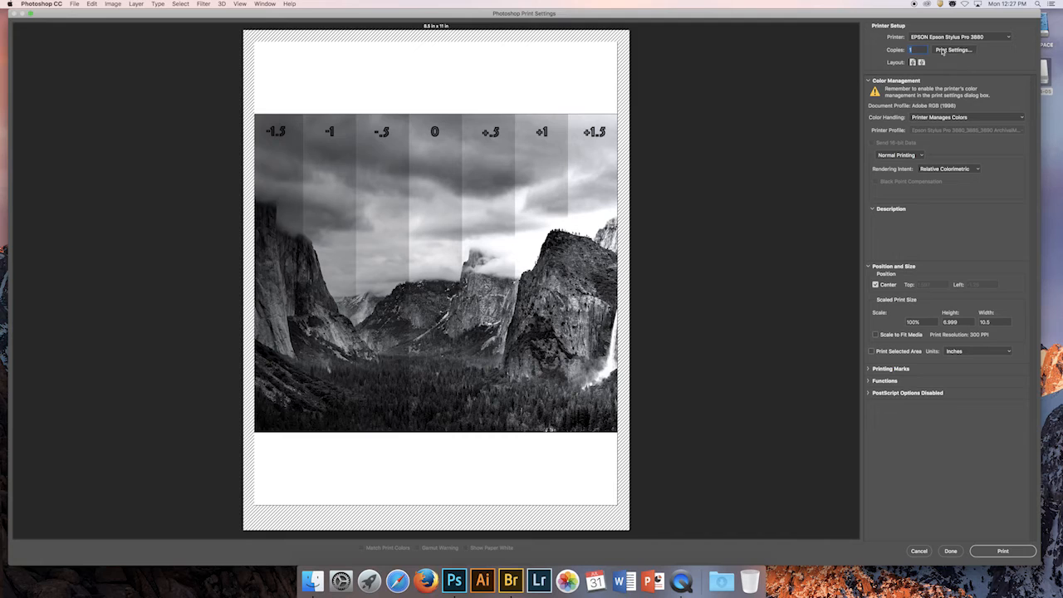
pyautogui.moveTo(950, 56)
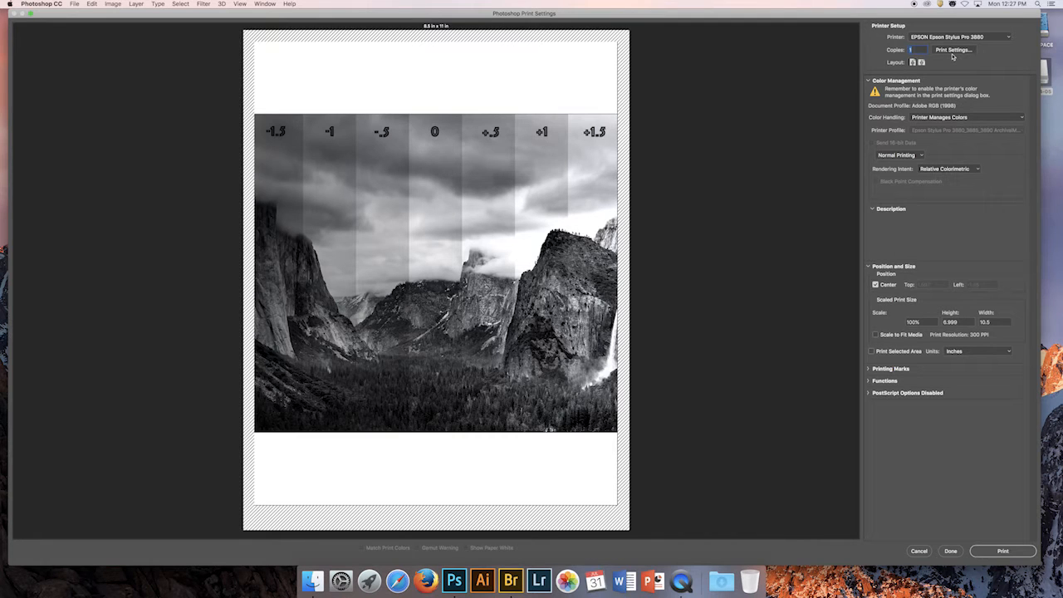
pyautogui.moveTo(953, 50)
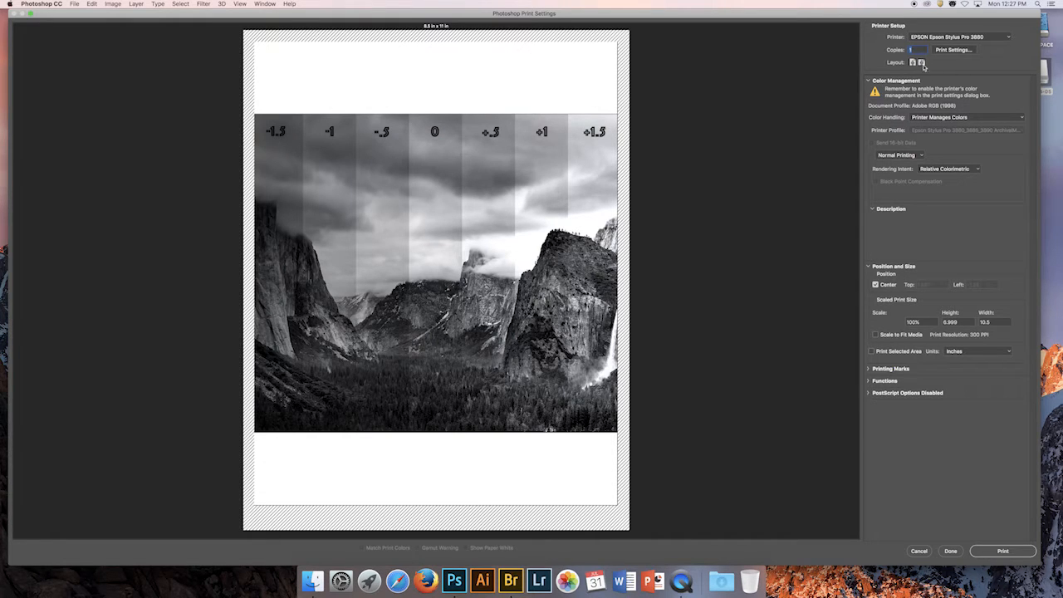
pyautogui.click(920, 62)
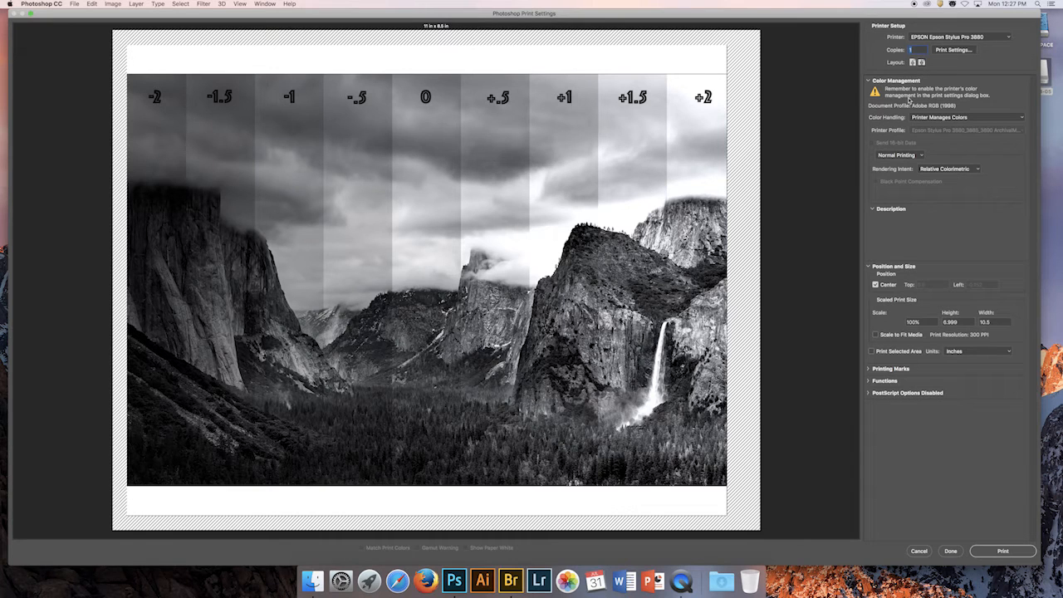
# Step: Set Photoshop Manages Colors with the Epson 3880 Premium Luster Photo Paper profile
pyautogui.click(963, 116)
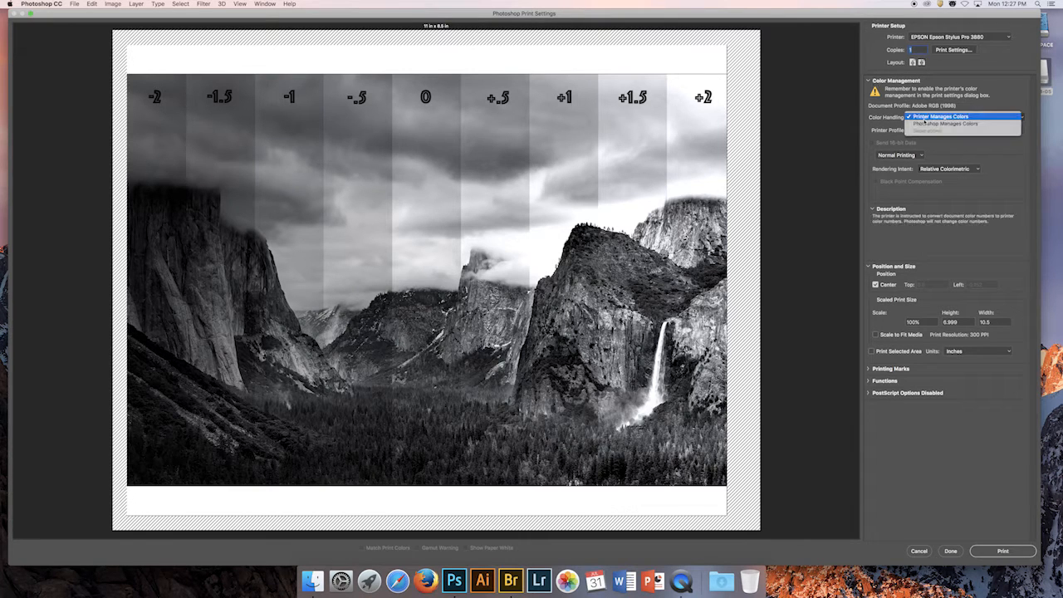
pyautogui.moveTo(945, 123)
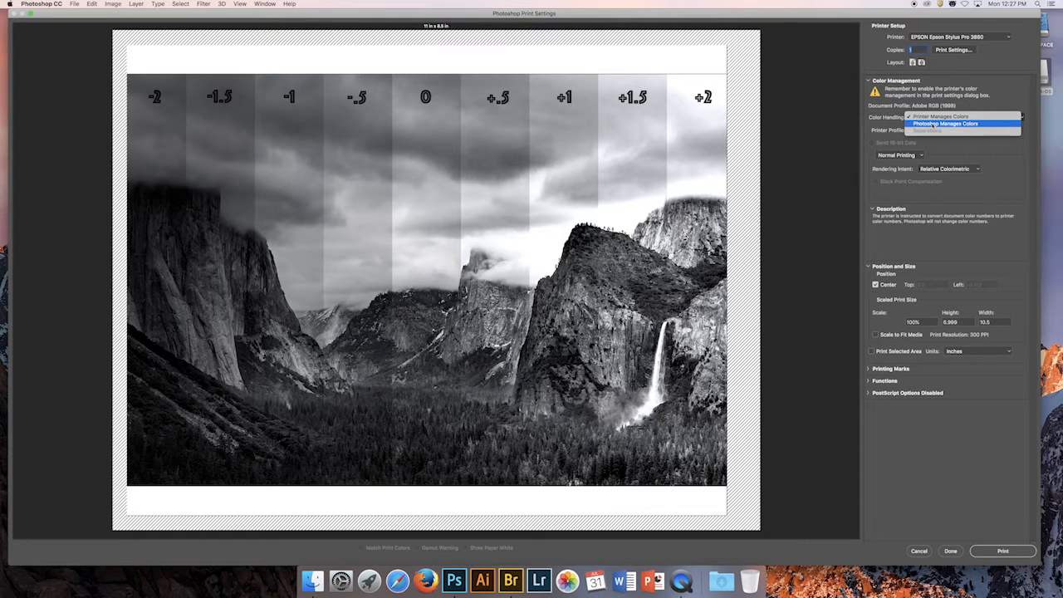
pyautogui.click(947, 123)
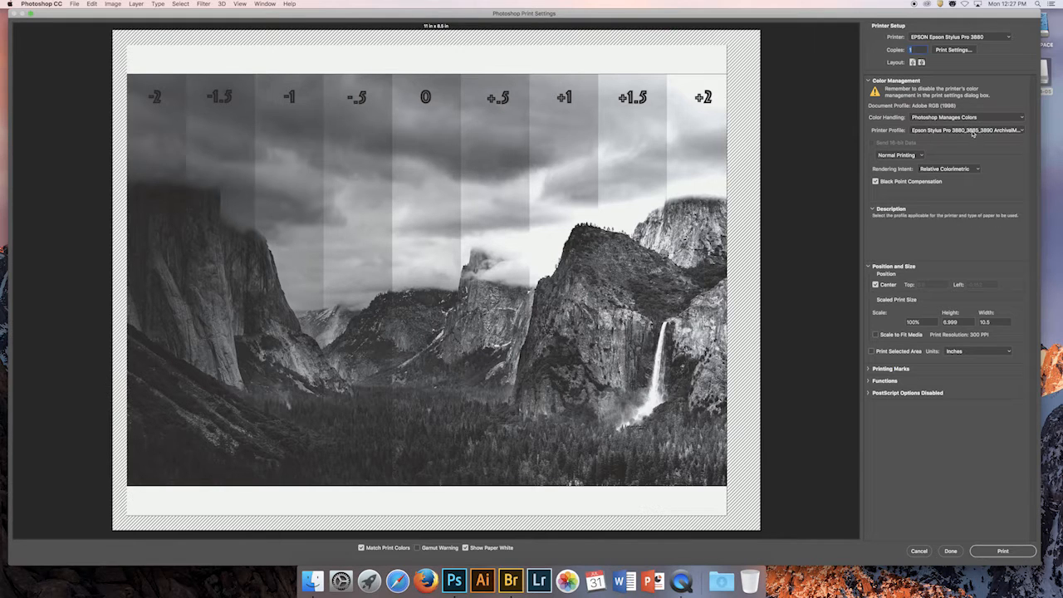
pyautogui.click(967, 129)
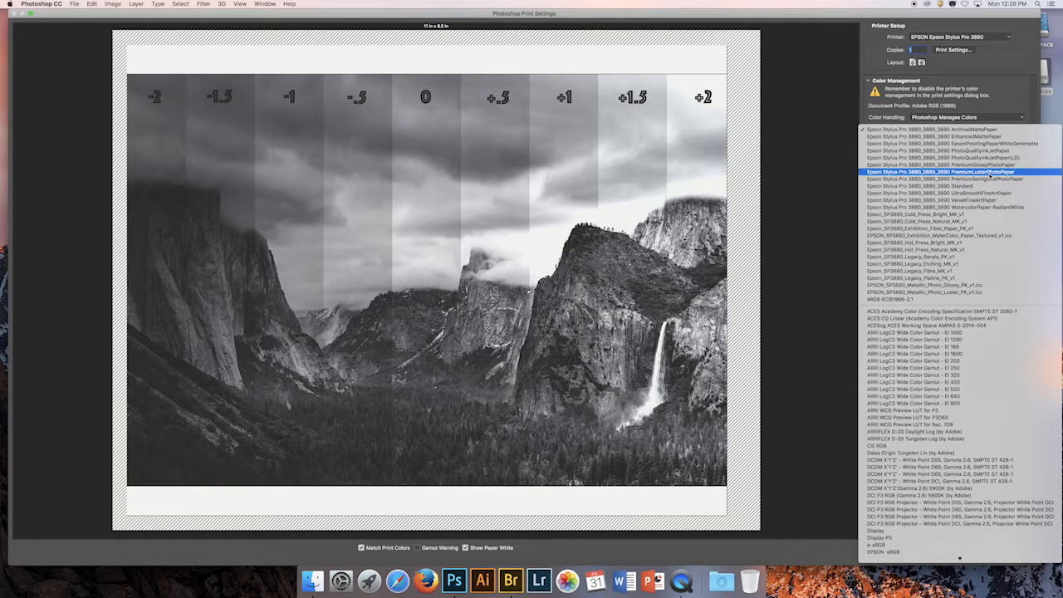
pyautogui.click(944, 172)
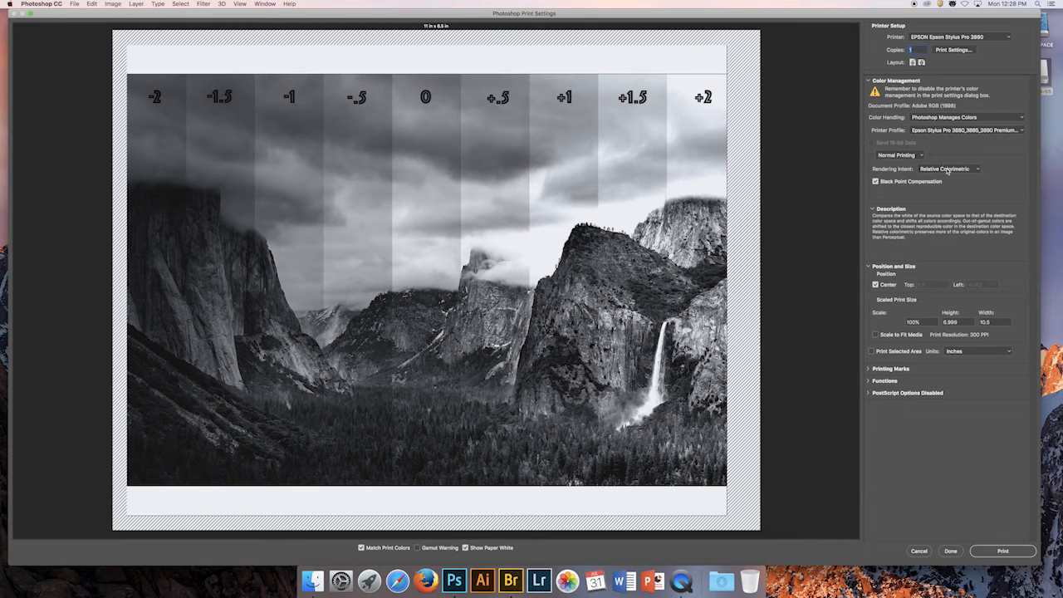
pyautogui.click(948, 169)
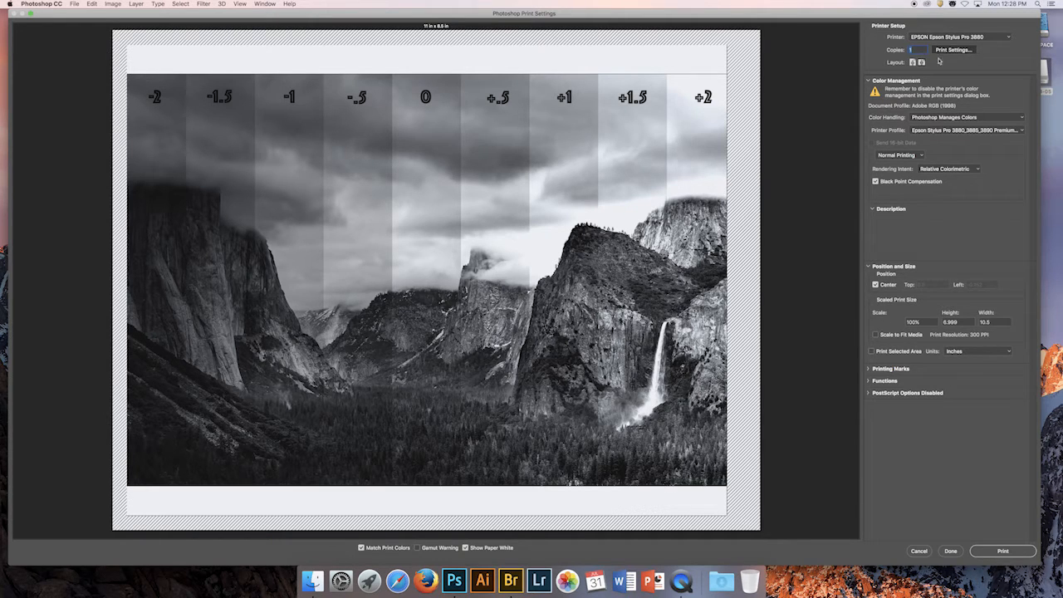
# Step: Open the Epson print sheet, show details, and switch to the printer settings pane
pyautogui.click(1002, 551)
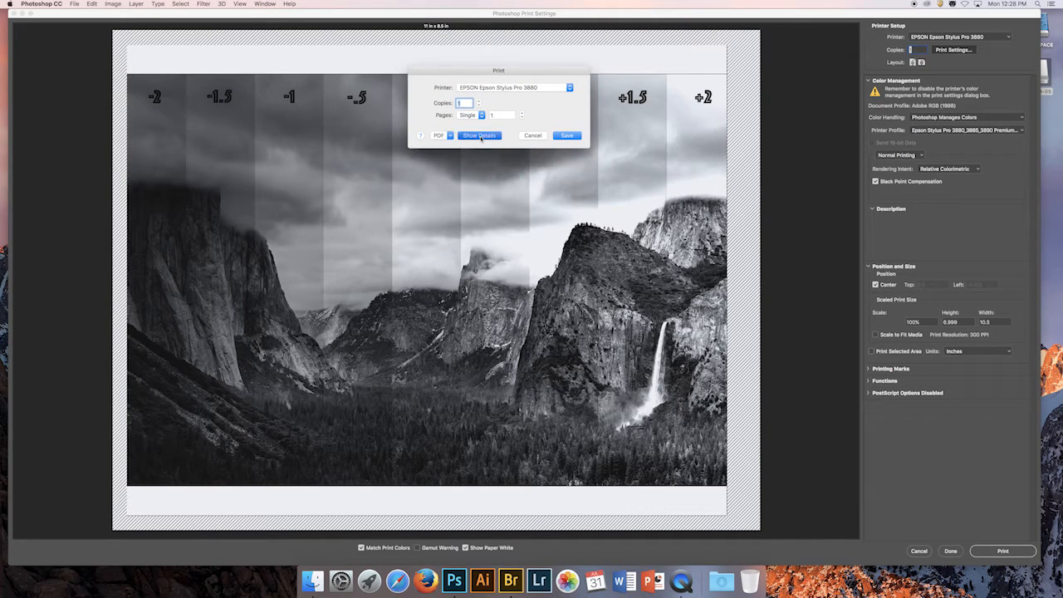
pyautogui.click(479, 135)
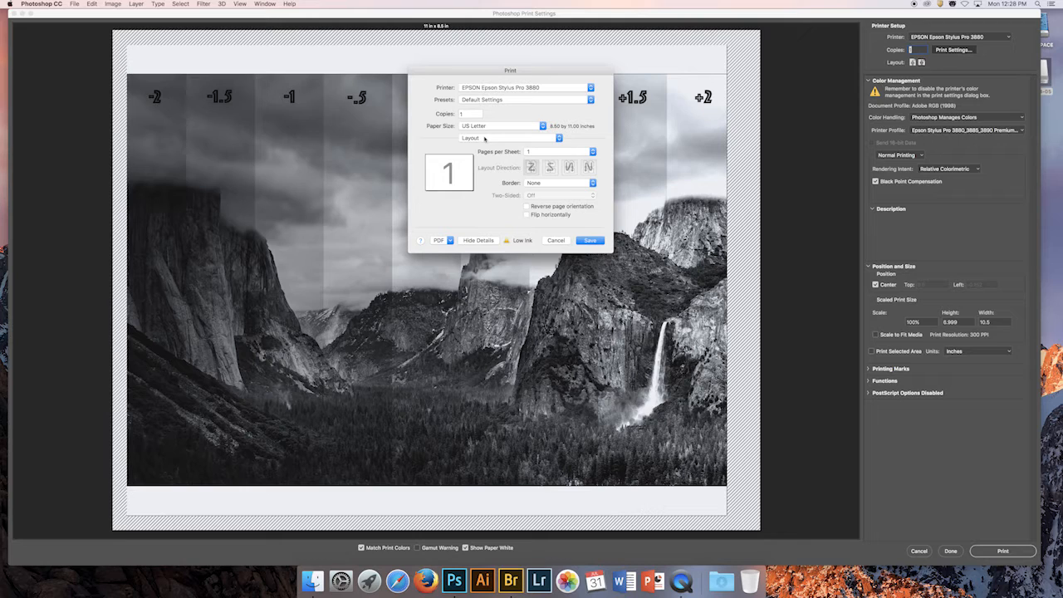
pyautogui.moveTo(437, 59)
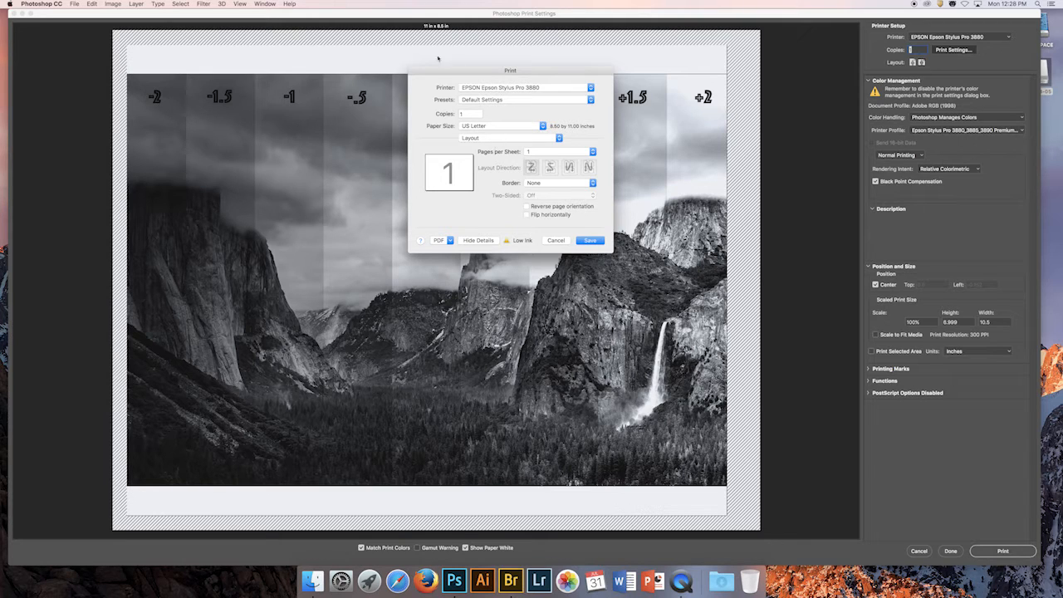
pyautogui.moveTo(461, 75)
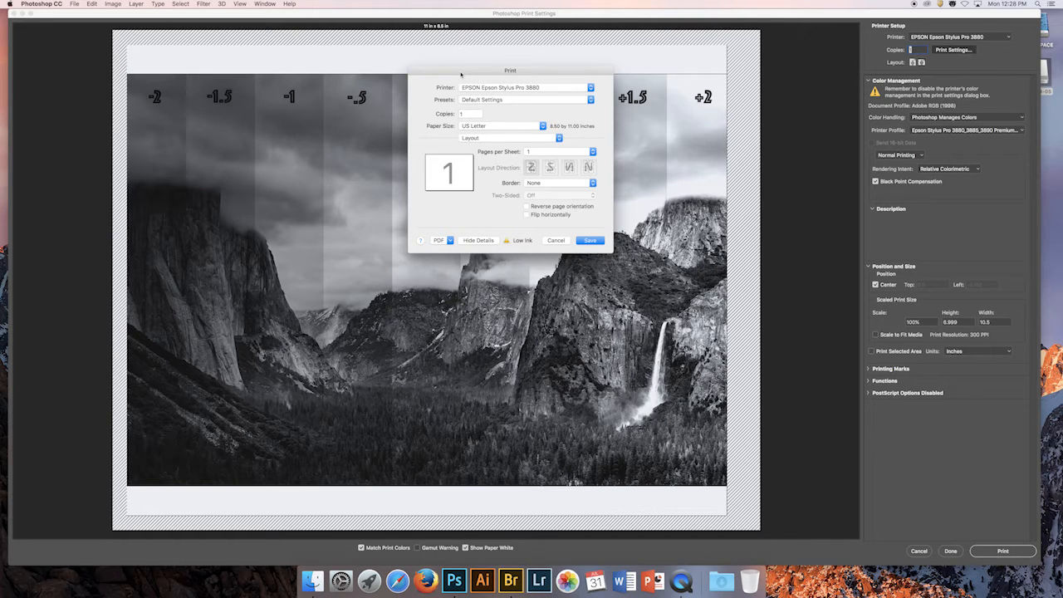
pyautogui.moveTo(459, 76)
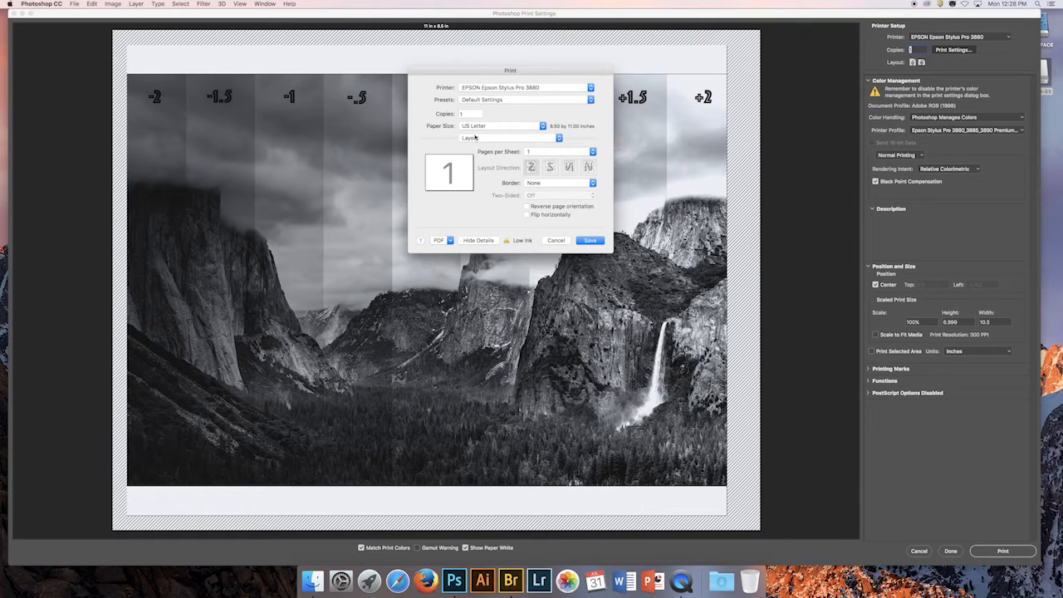
pyautogui.click(508, 137)
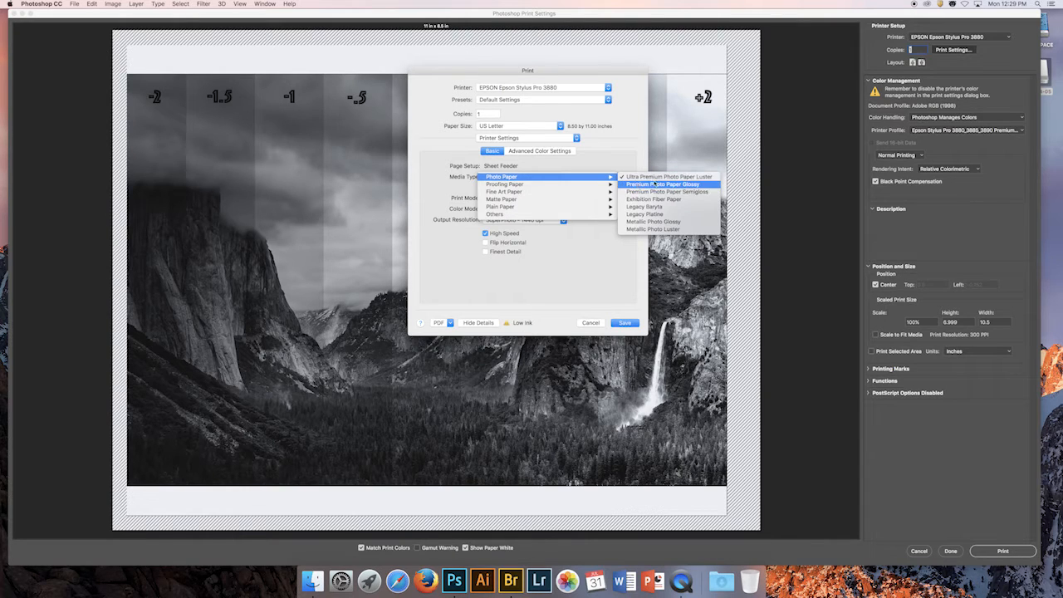
pyautogui.moveTo(664, 176)
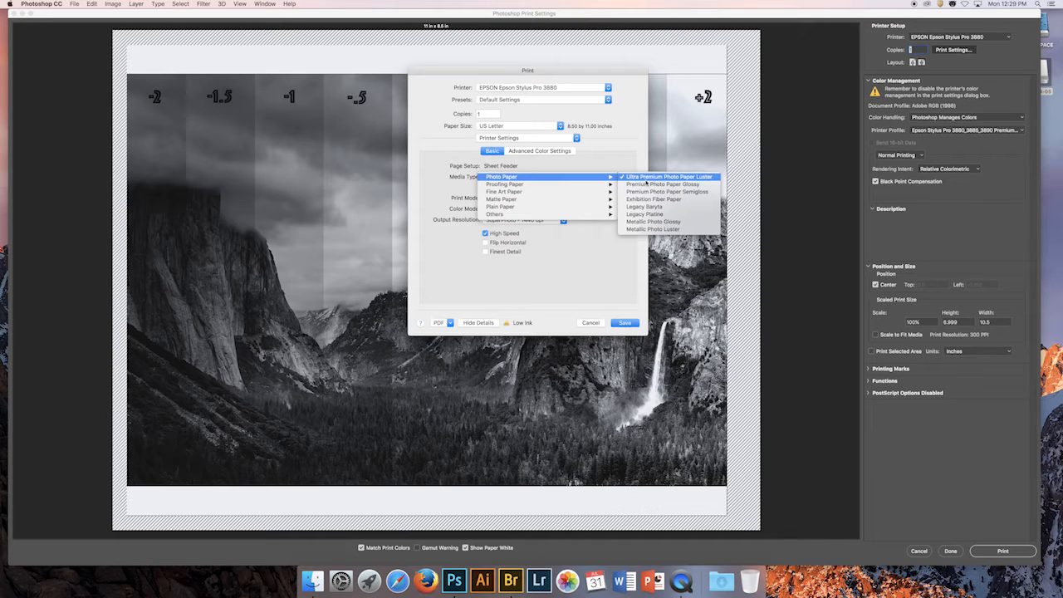
# Step: Set media to Ultra Premium Photo Paper Luster at SuperPhoto 2880 dpi and save
pyautogui.click(668, 176)
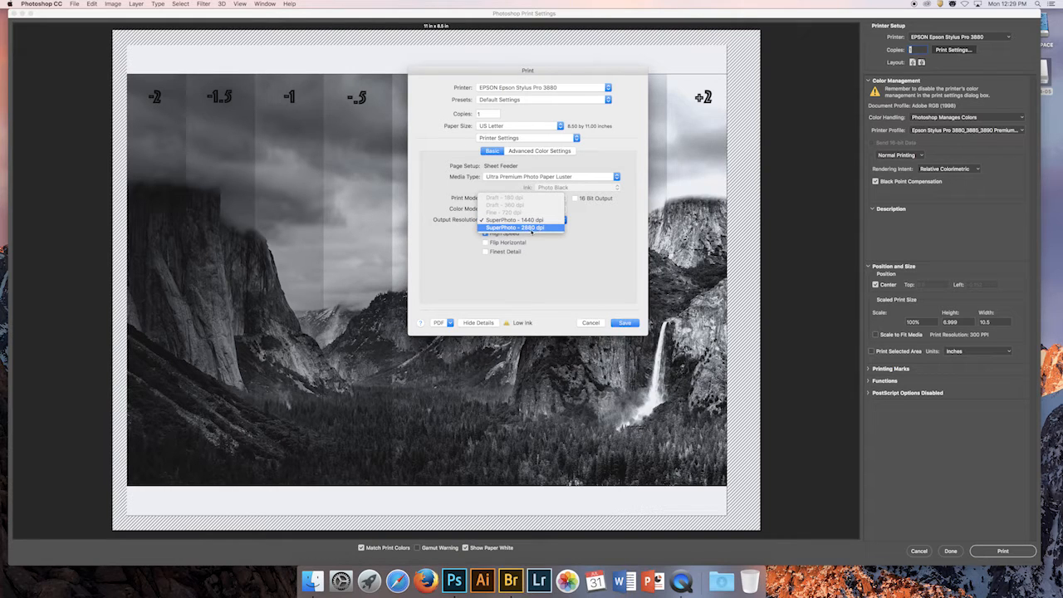
pyautogui.click(515, 227)
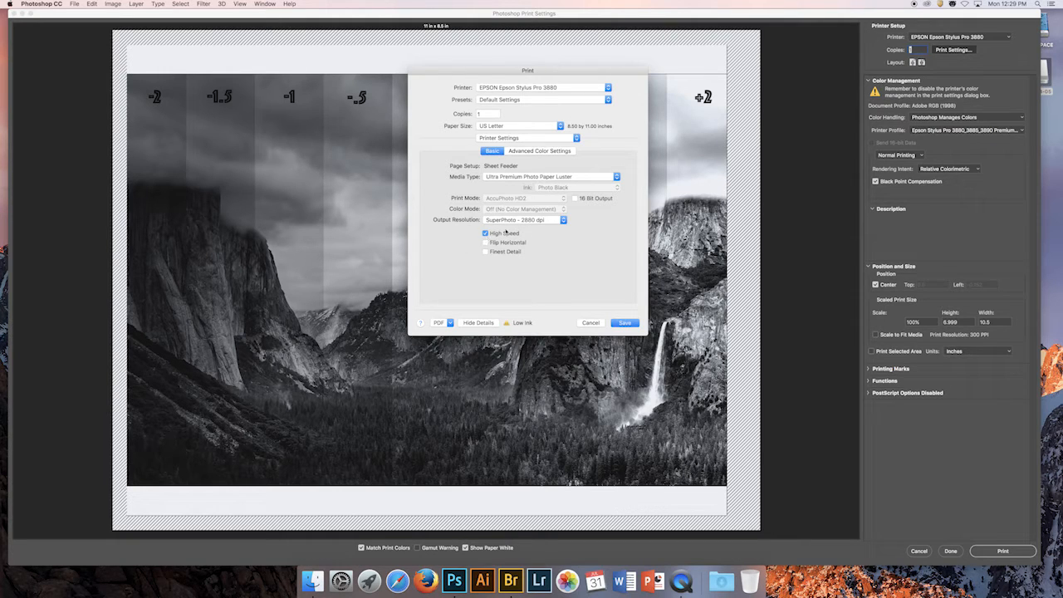
pyautogui.moveTo(577, 254)
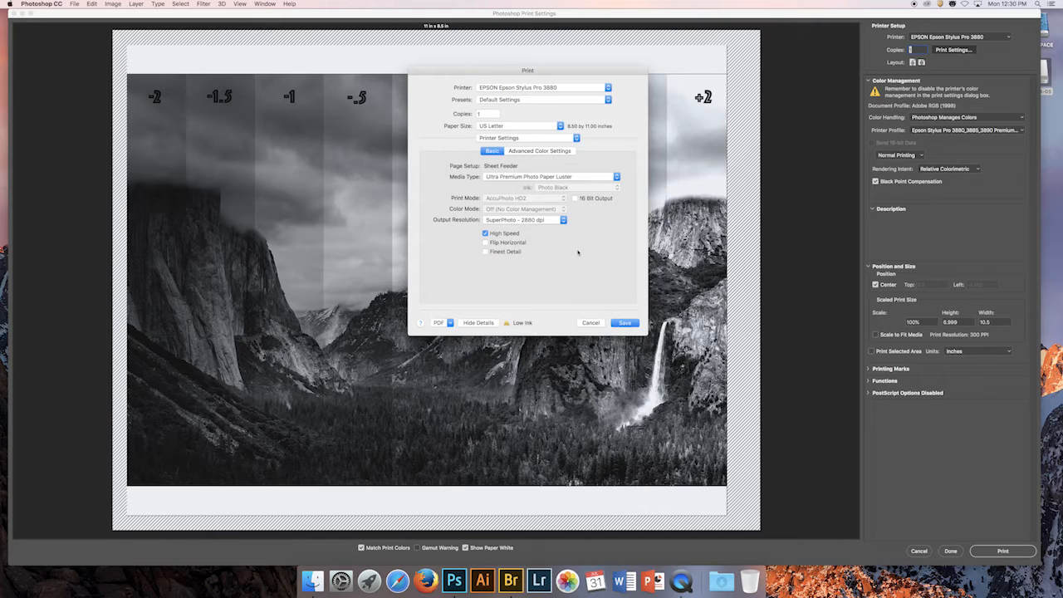
pyautogui.moveTo(572, 249)
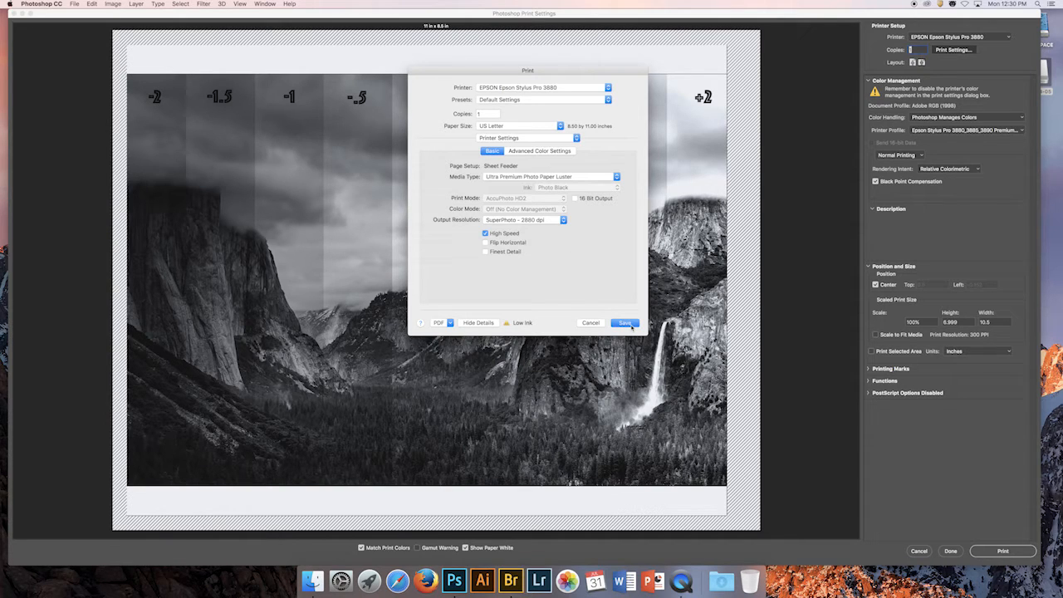
pyautogui.click(624, 323)
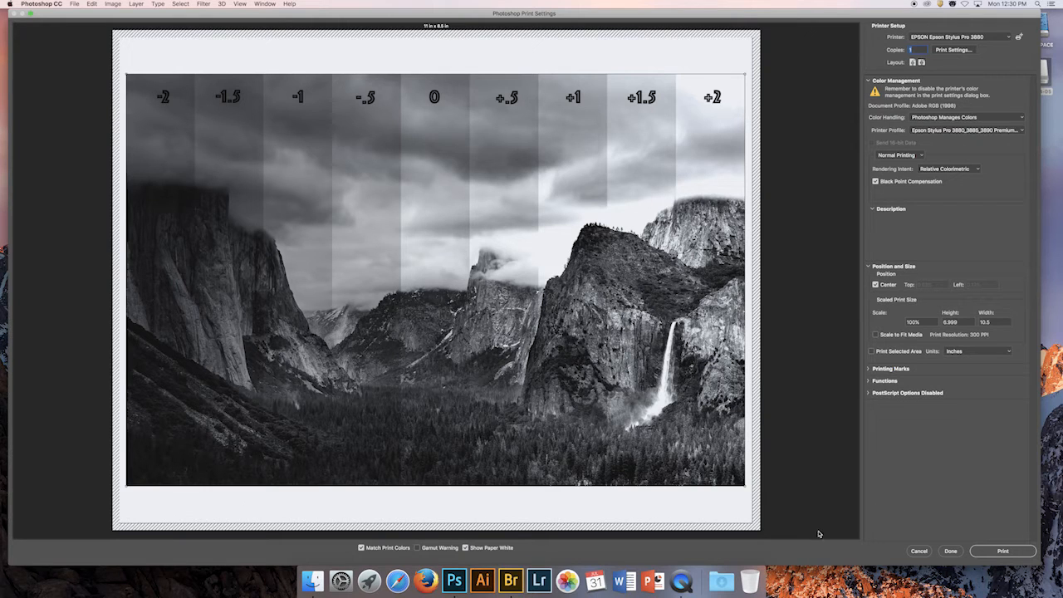
pyautogui.moveTo(778, 463)
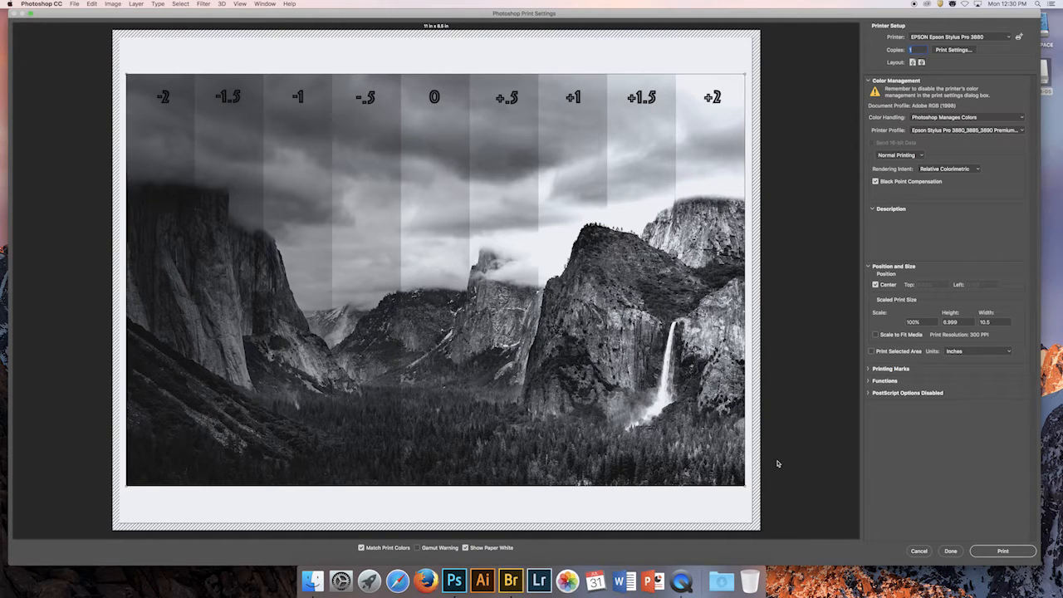
pyautogui.moveTo(859, 362)
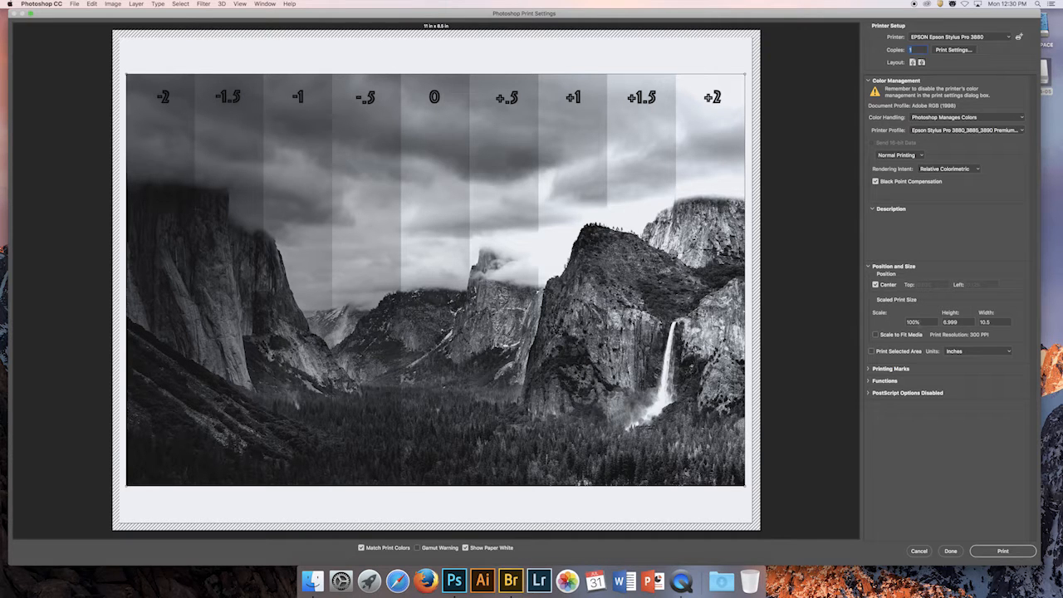
# Step: Print the Yosemite image from Photoshop Print Settings
pyautogui.click(950, 551)
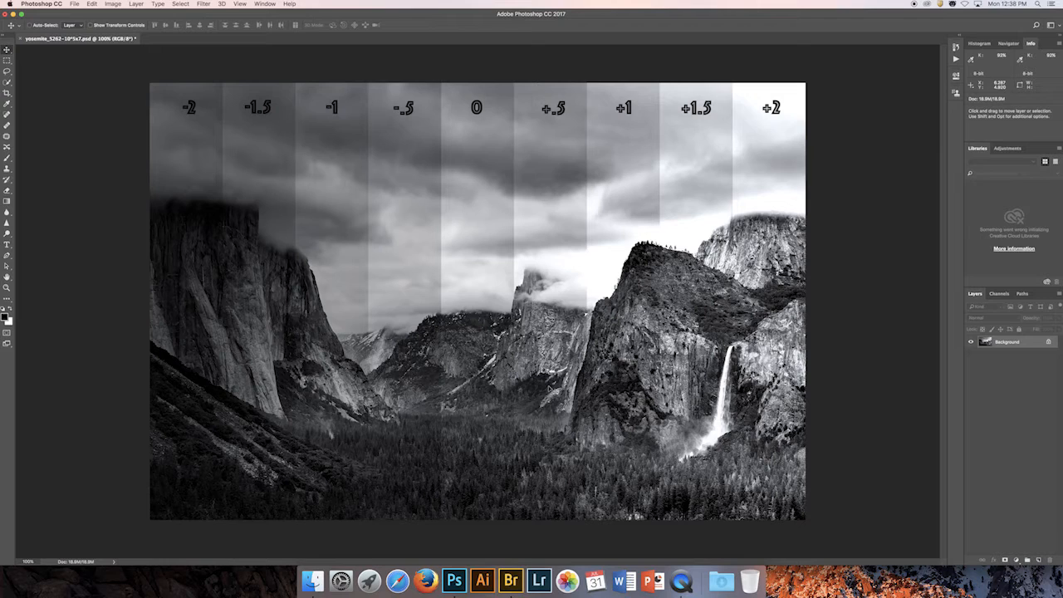
pyautogui.moveTo(936, 278)
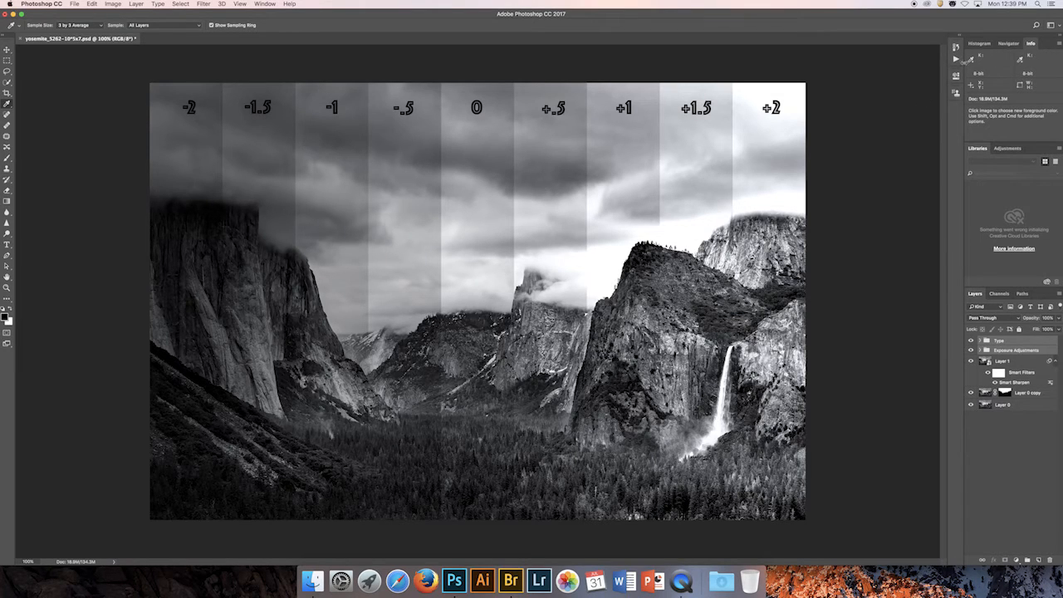
# Step: Hide the Type and Exposure Adjustments groups in the Layers panel
pyautogui.click(1020, 85)
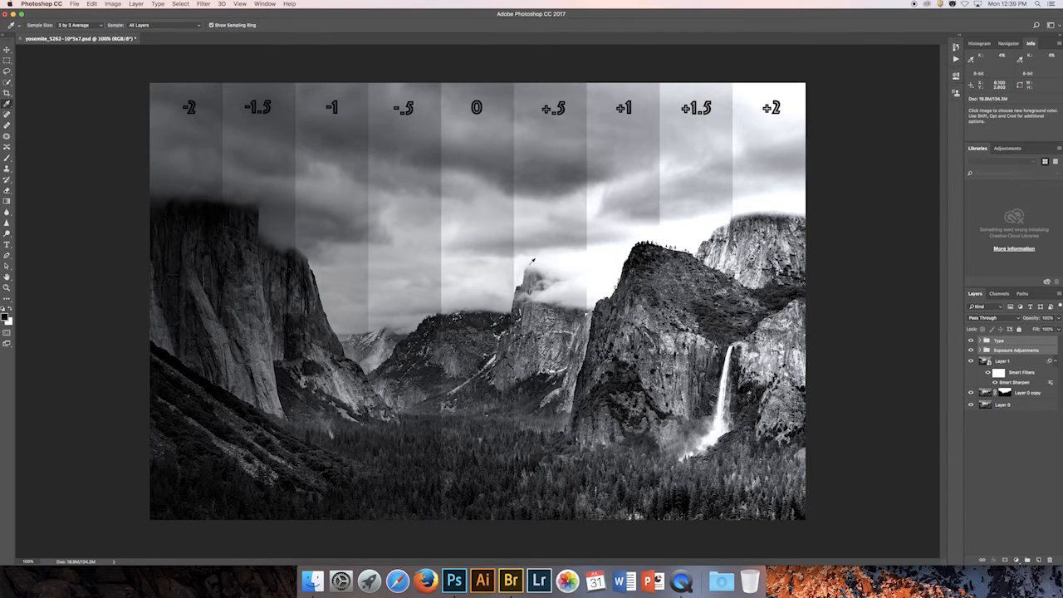
pyautogui.moveTo(577, 258)
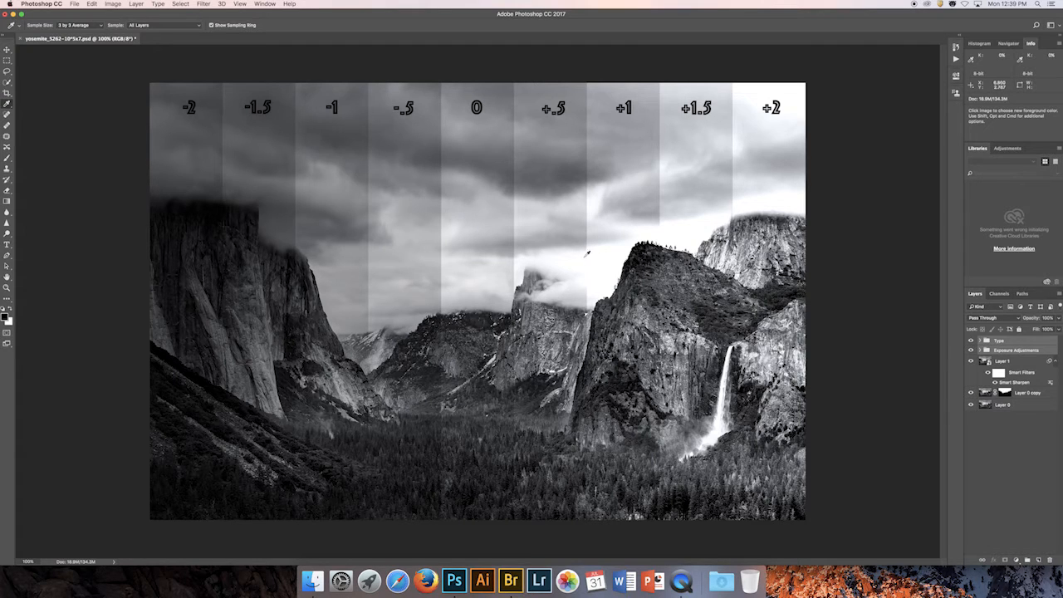
pyautogui.moveTo(577, 264)
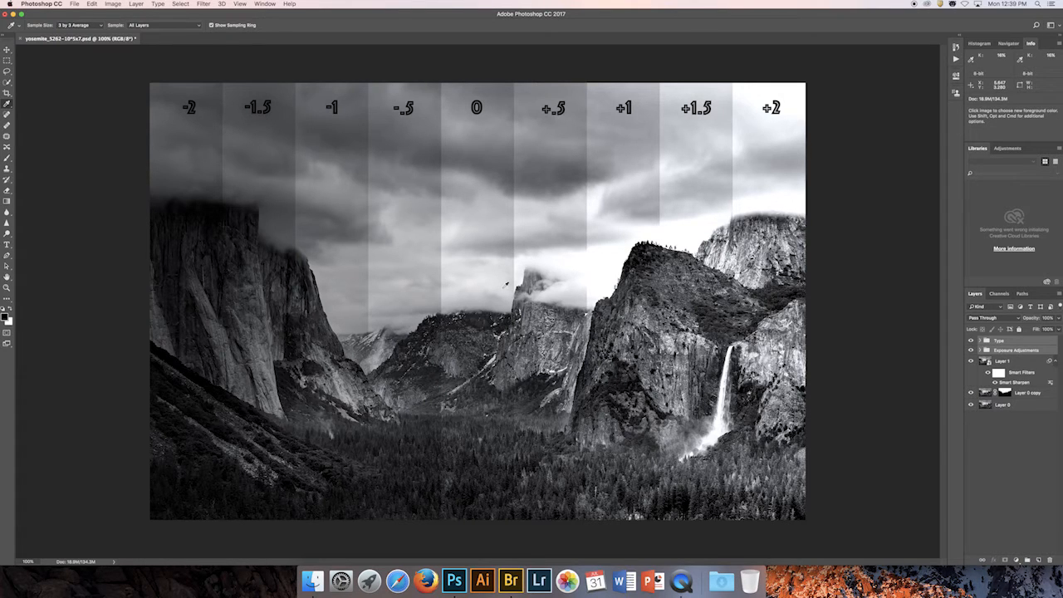
pyautogui.moveTo(560, 258)
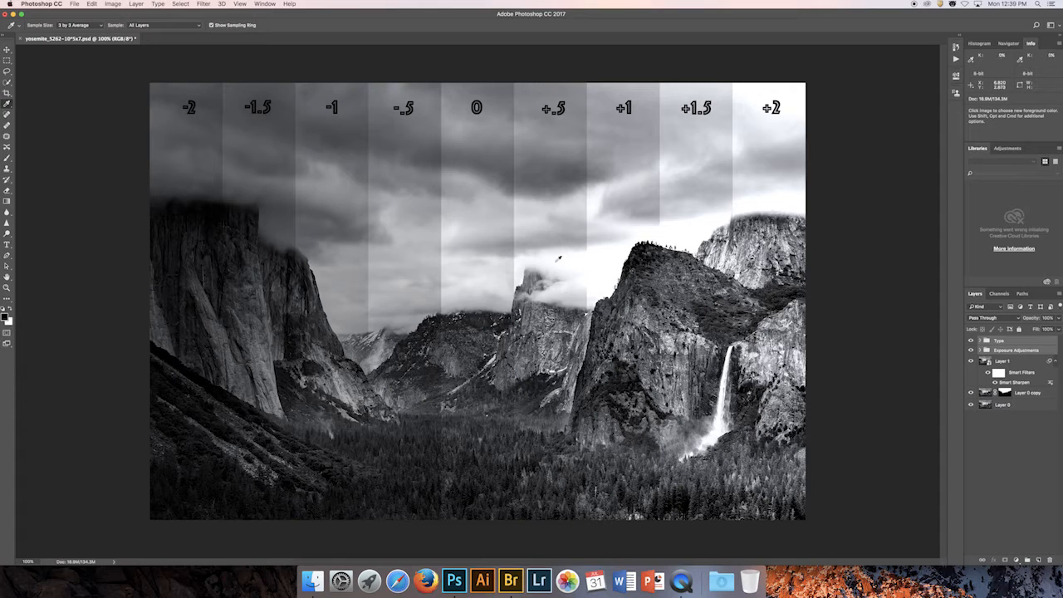
pyautogui.moveTo(522, 257)
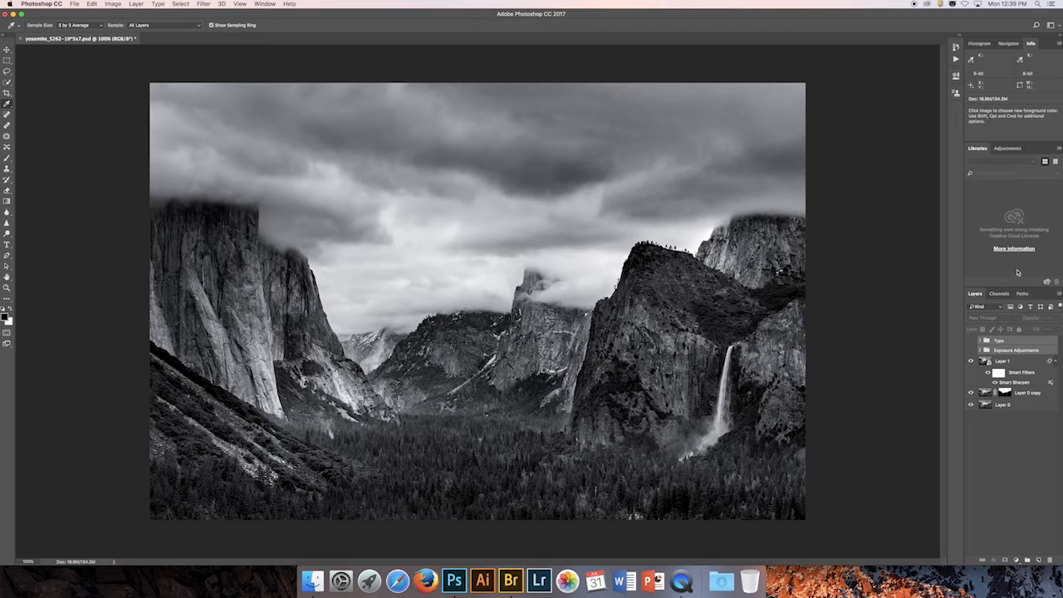
# Step: Show the Adjustments and Properties panels and expand the Exposure Adjustments group
pyautogui.click(1006, 148)
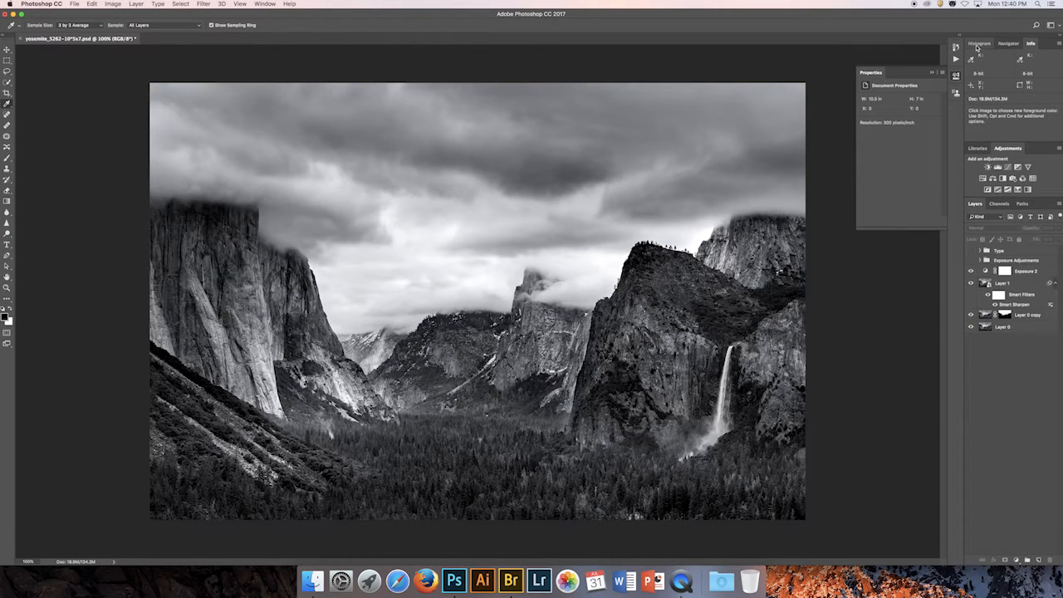
pyautogui.click(979, 43)
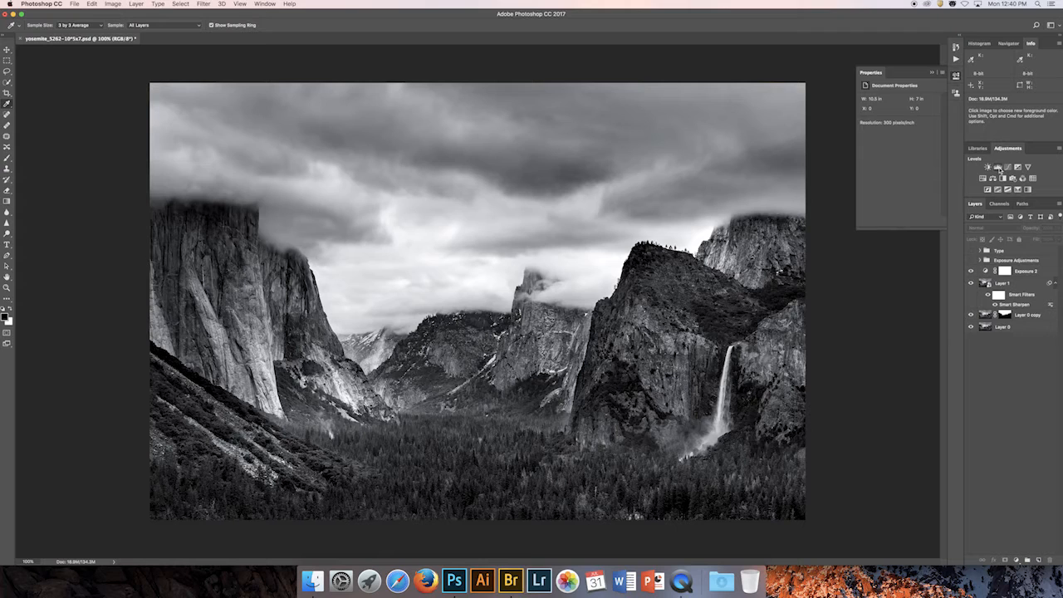
# Step: Add a Levels adjustment layer and lower the white output level to 242
pyautogui.click(989, 167)
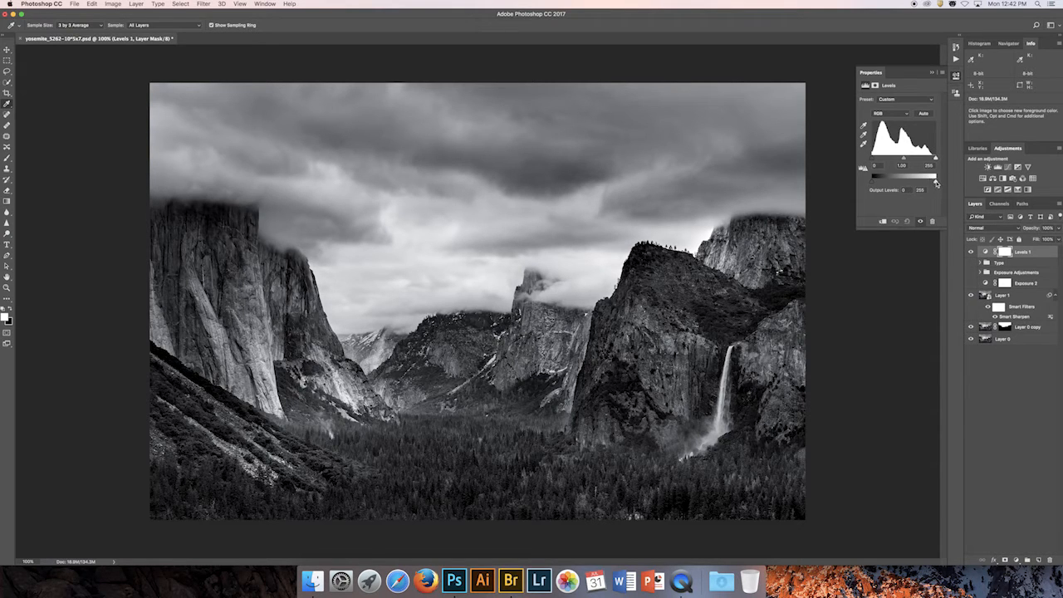
pyautogui.moveTo(935, 174); pyautogui.dragTo(931, 174)
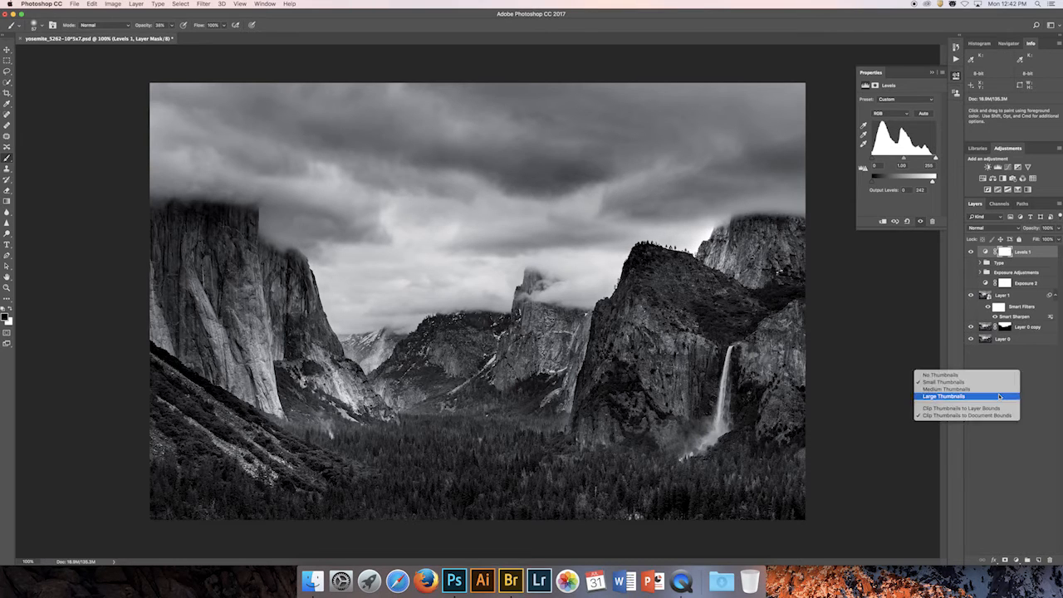
# Step: Switch the Layers panel to large thumbnails and paint the Levels 1 mask to limit its effect
pyautogui.click(942, 395)
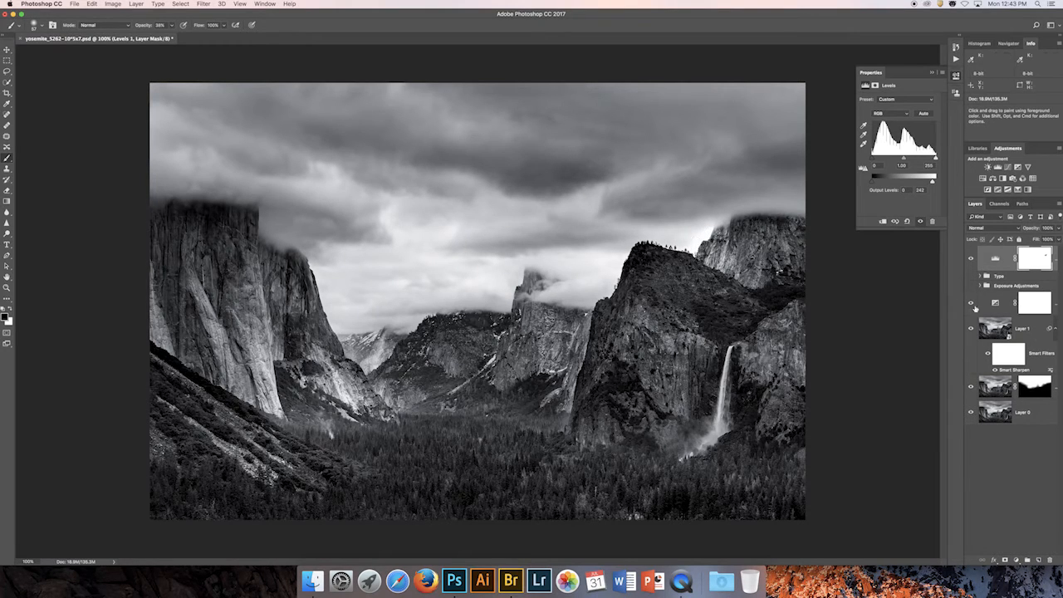
pyautogui.click(1035, 302)
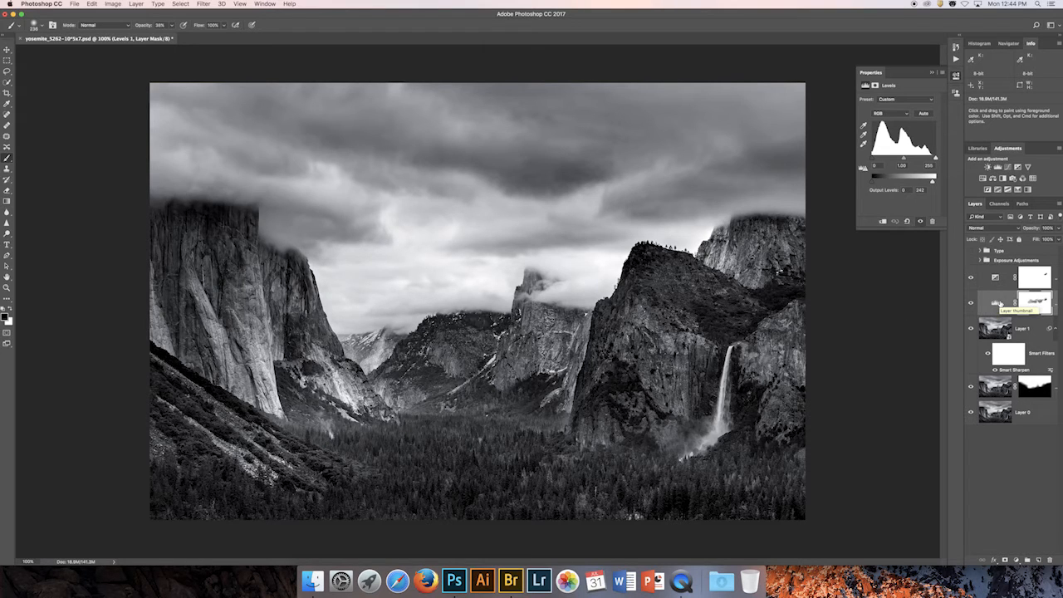
pyautogui.moveTo(1033, 299)
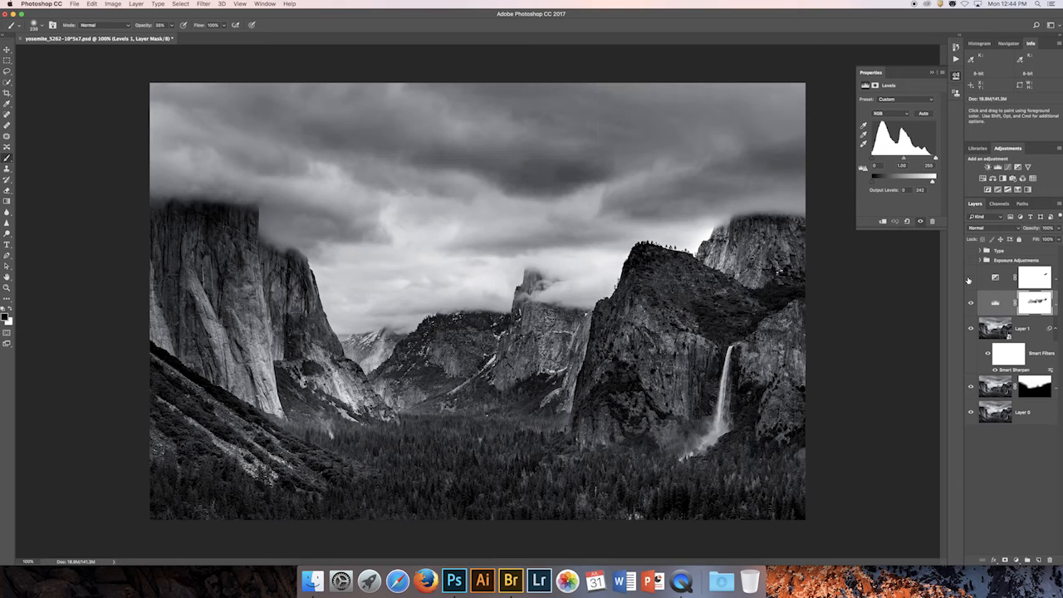
pyautogui.click(993, 278)
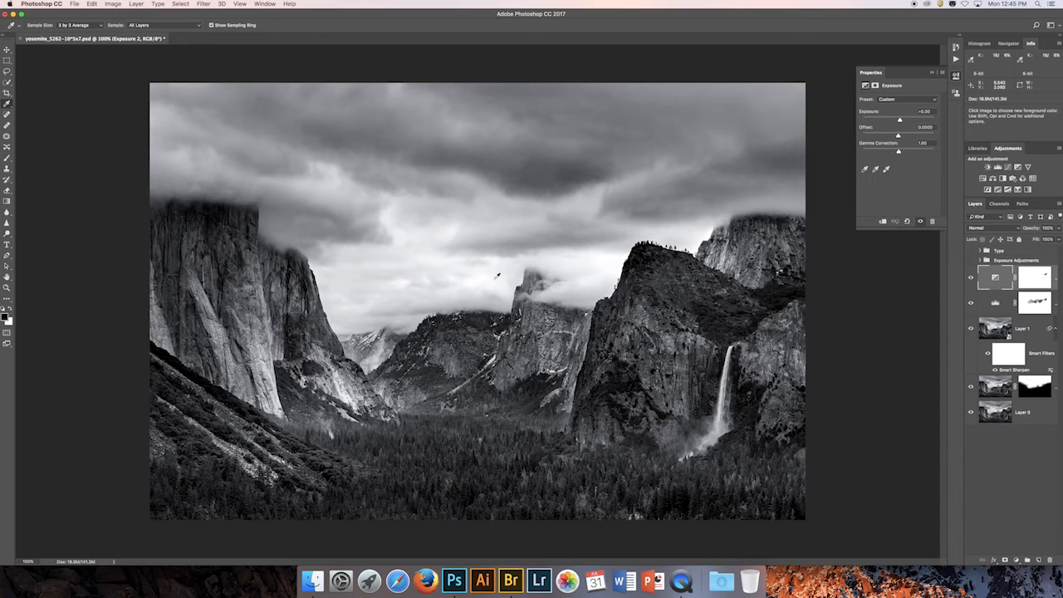
pyautogui.moveTo(609, 260)
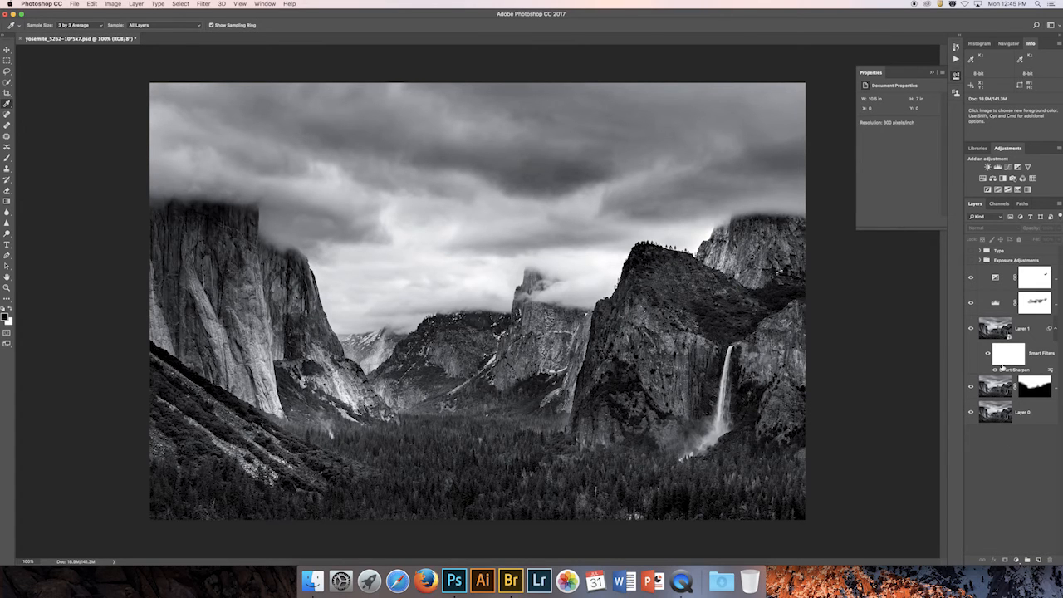
pyautogui.moveTo(953, 331)
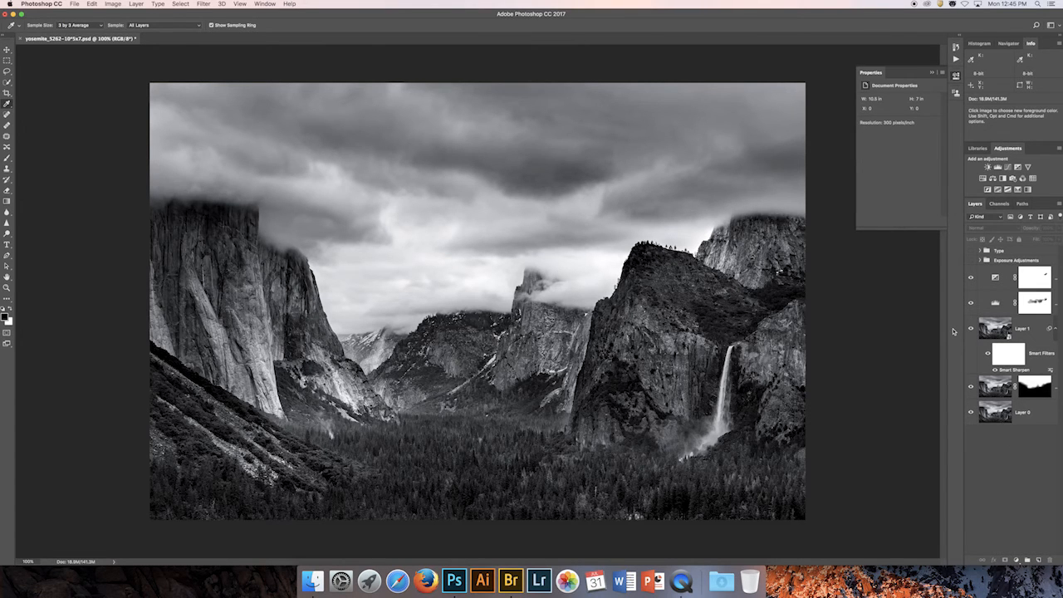
pyautogui.moveTo(981, 446)
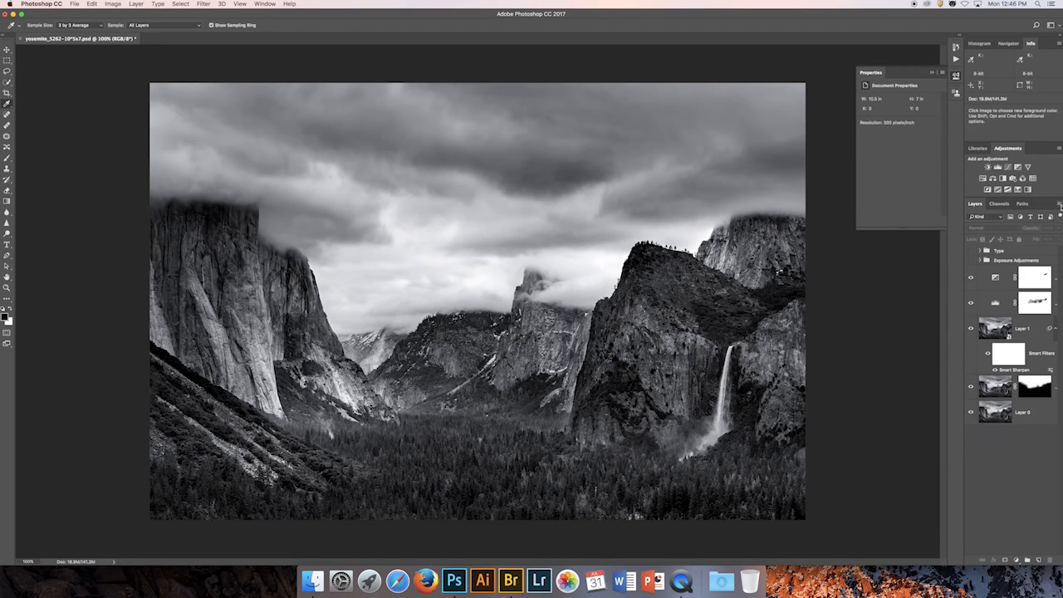
# Step: Flatten the Yosemite image to one Background layer, discarding hidden layers
pyautogui.click(1056, 216)
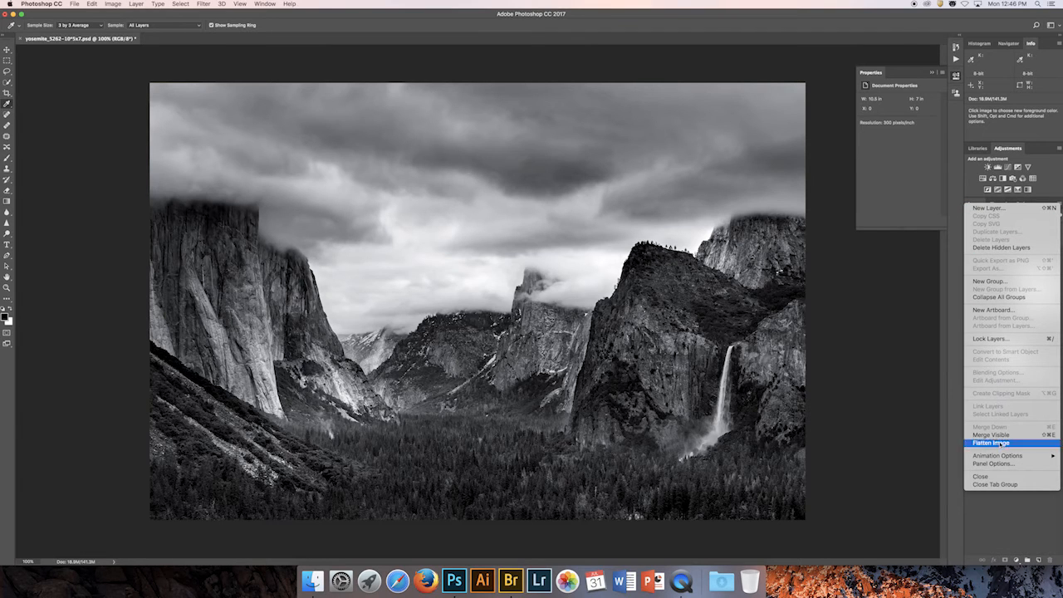
pyautogui.click(990, 442)
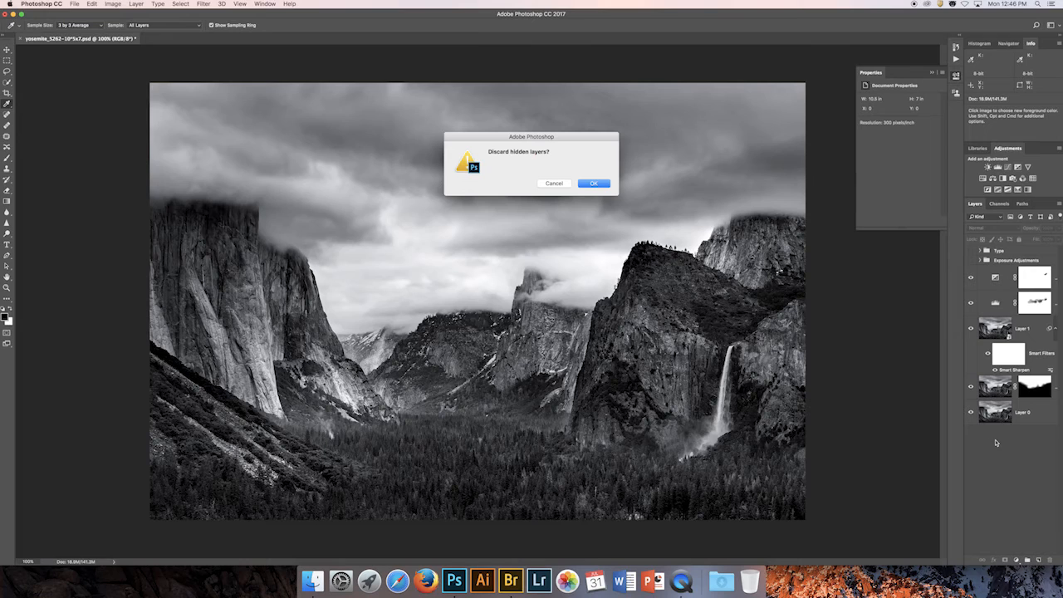
pyautogui.moveTo(537, 171)
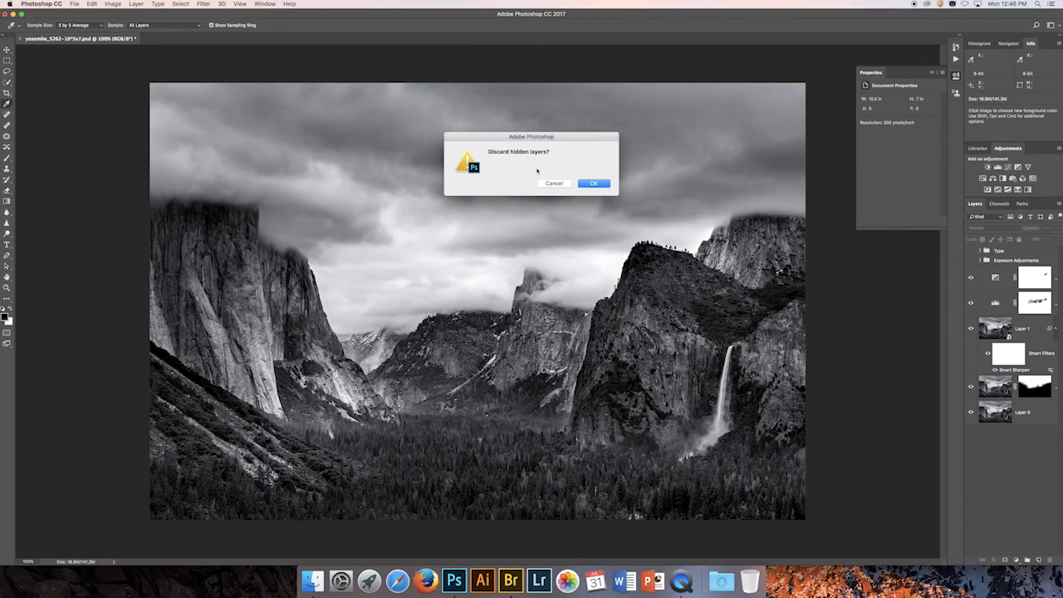
pyautogui.click(593, 184)
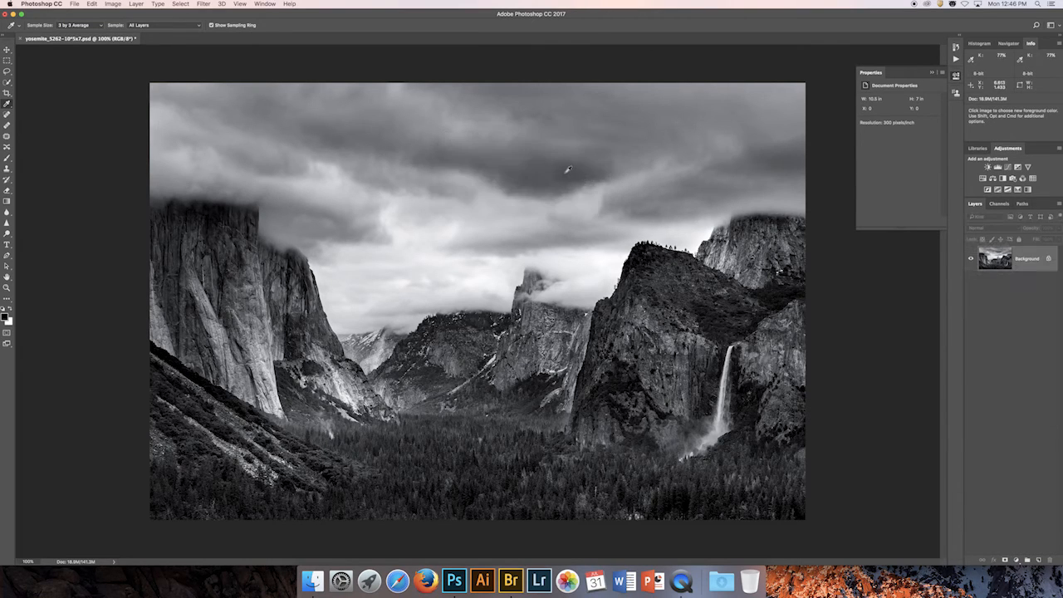
pyautogui.click(92, 3)
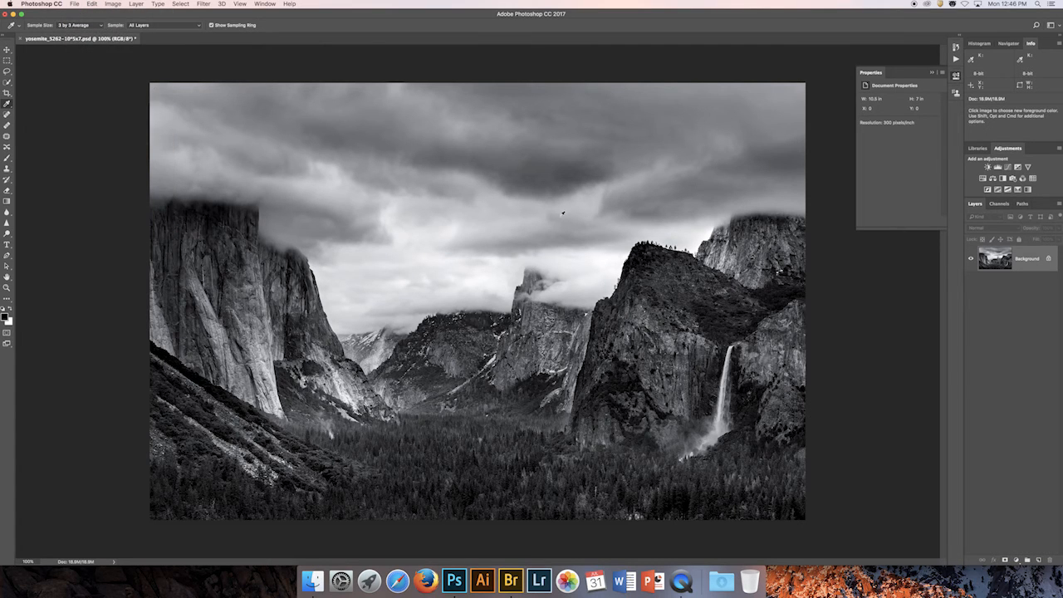
# Step: Print the flattened image on the Epson 3880 with Ultra Premium Photo Paper Luster media
pyautogui.click(74, 3)
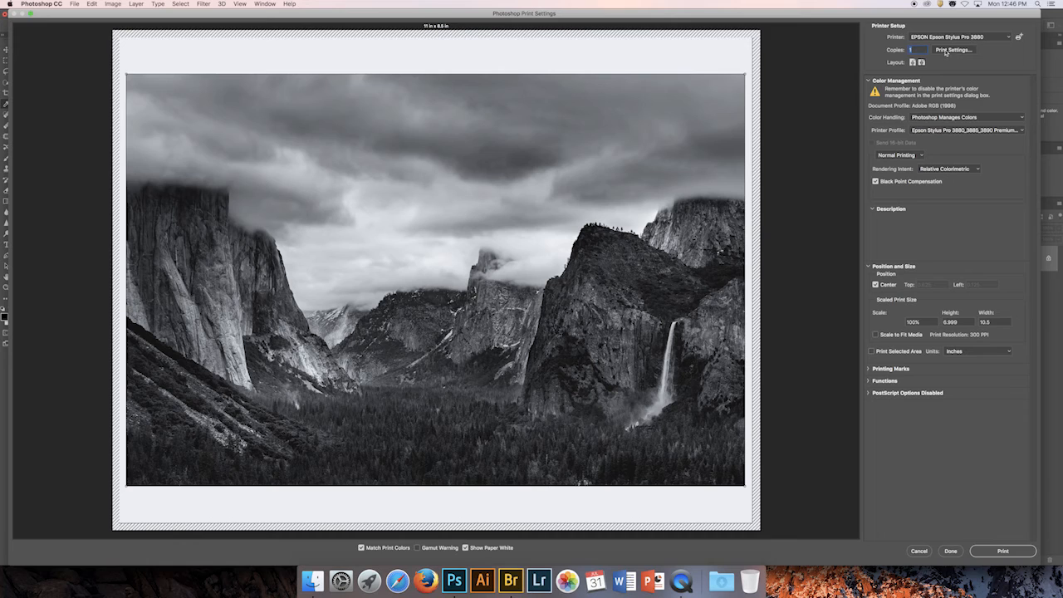
pyautogui.click(953, 49)
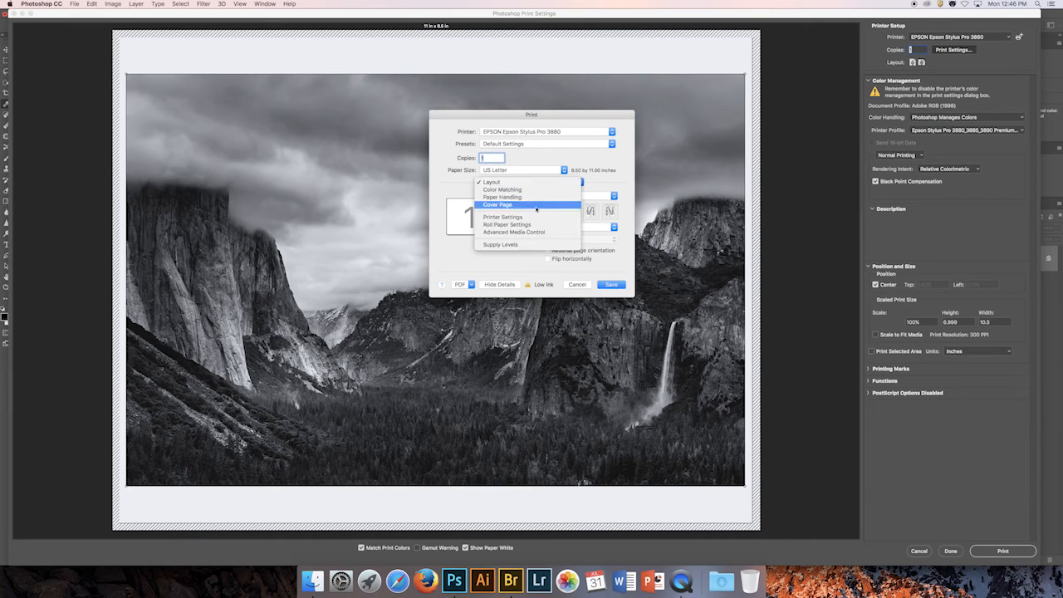
pyautogui.click(502, 216)
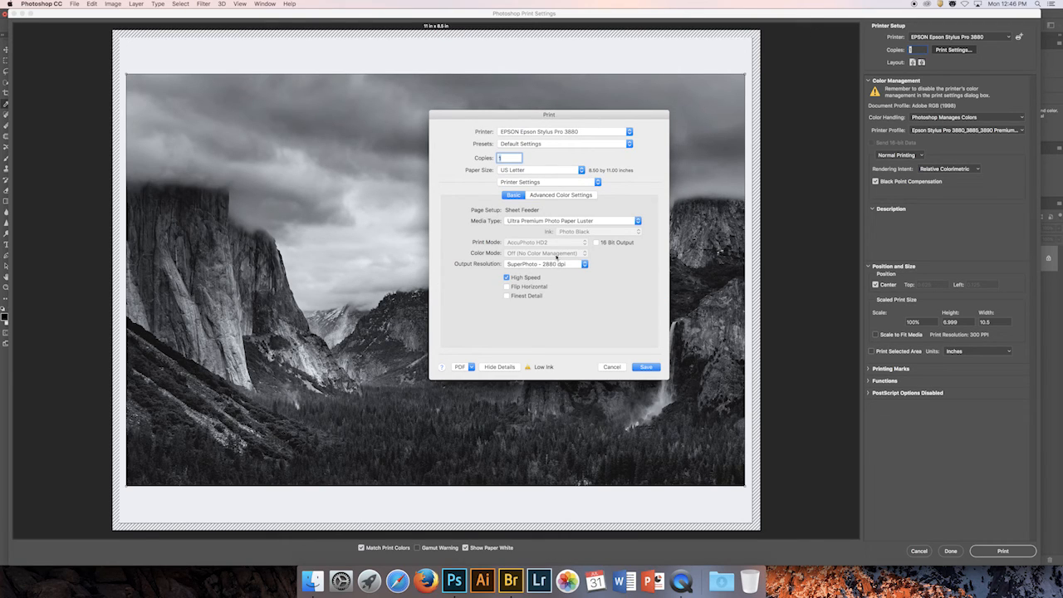
pyautogui.moveTo(556, 265)
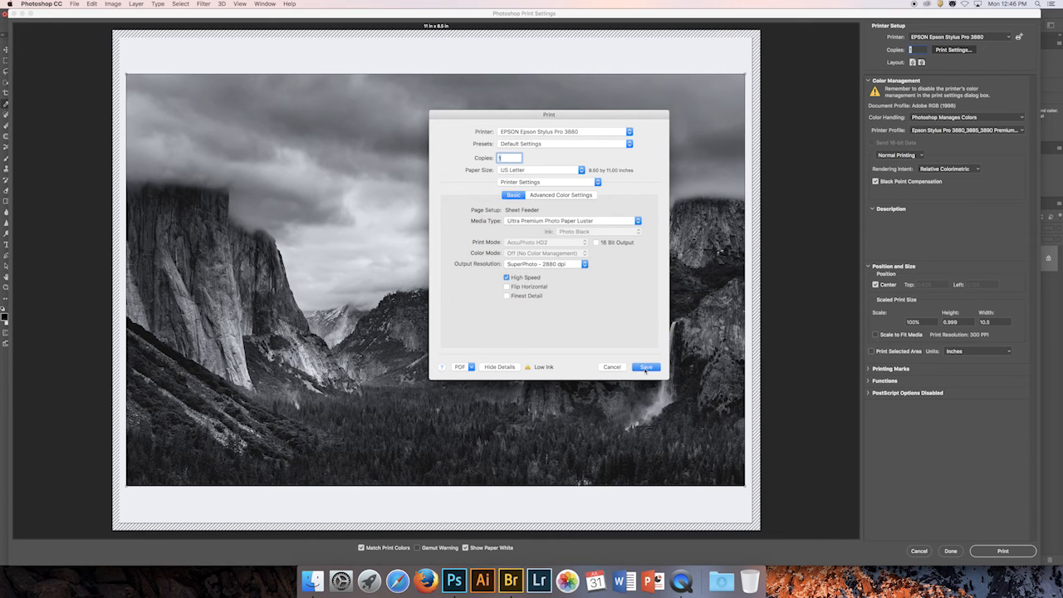
pyautogui.click(645, 366)
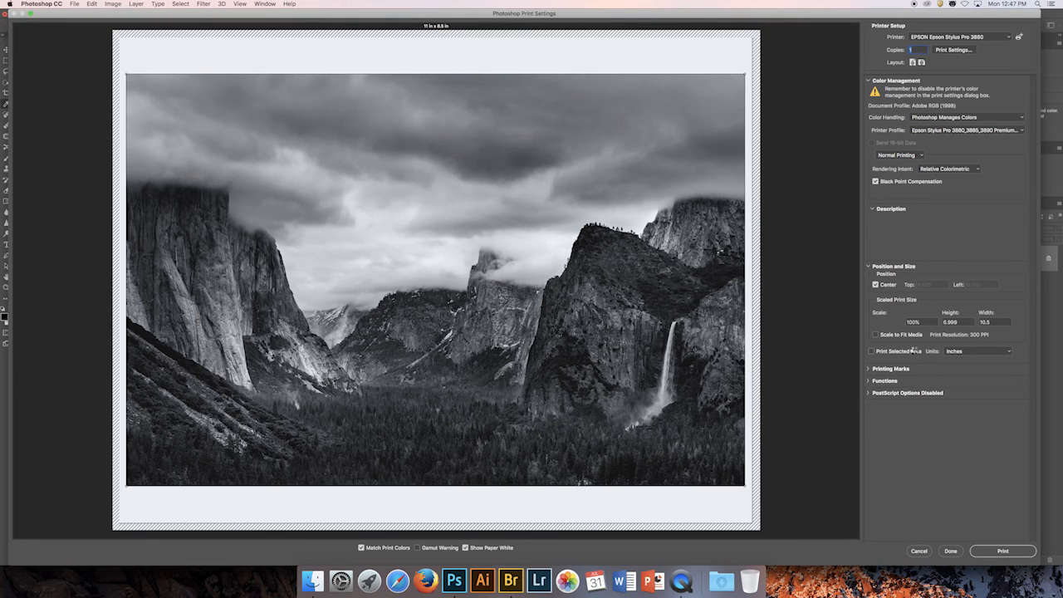
pyautogui.click(950, 550)
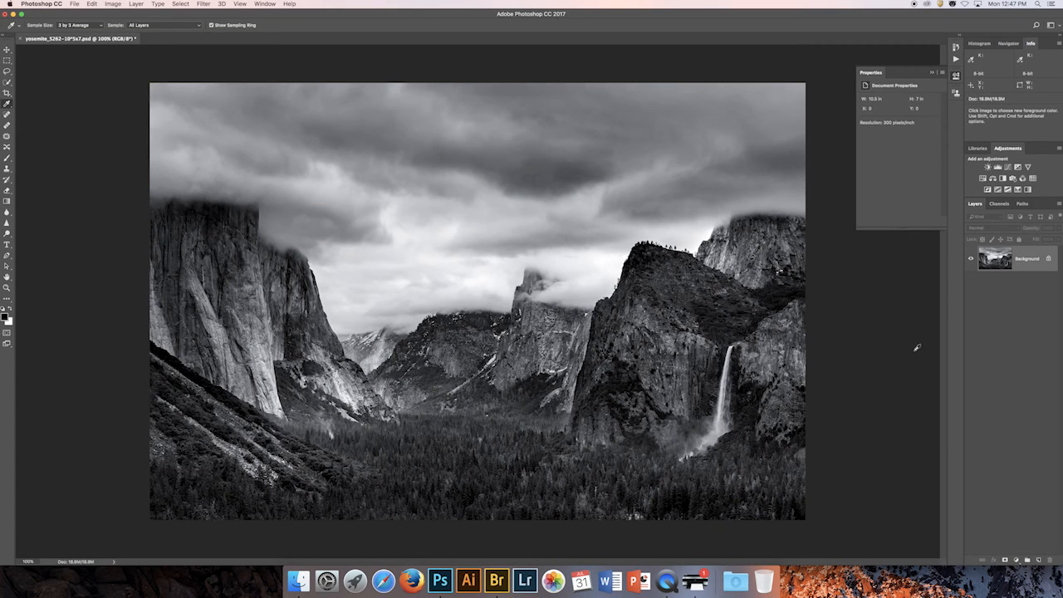